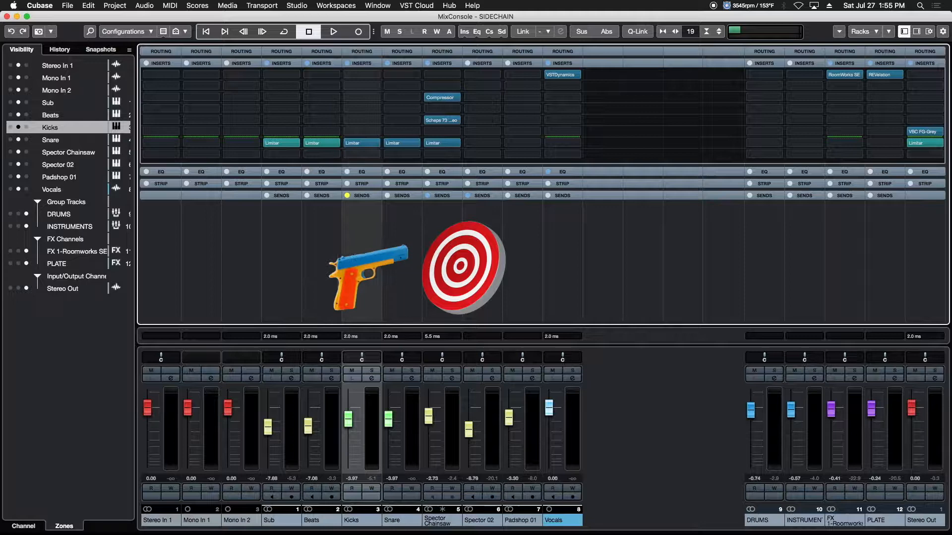
Select the Spector Chainsaw channel and audition the SIDECHAIN project, then stop playback
left_click(68, 152)
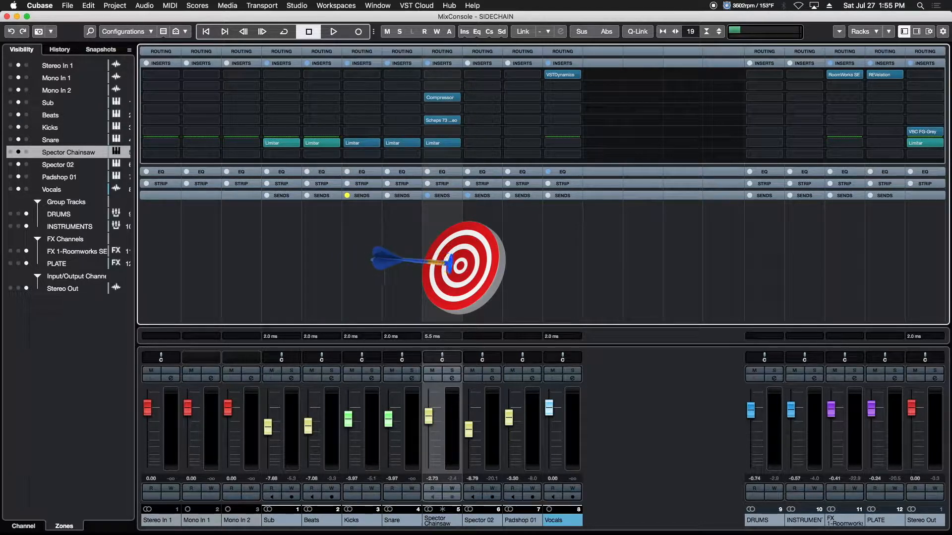
left_click(333, 32)
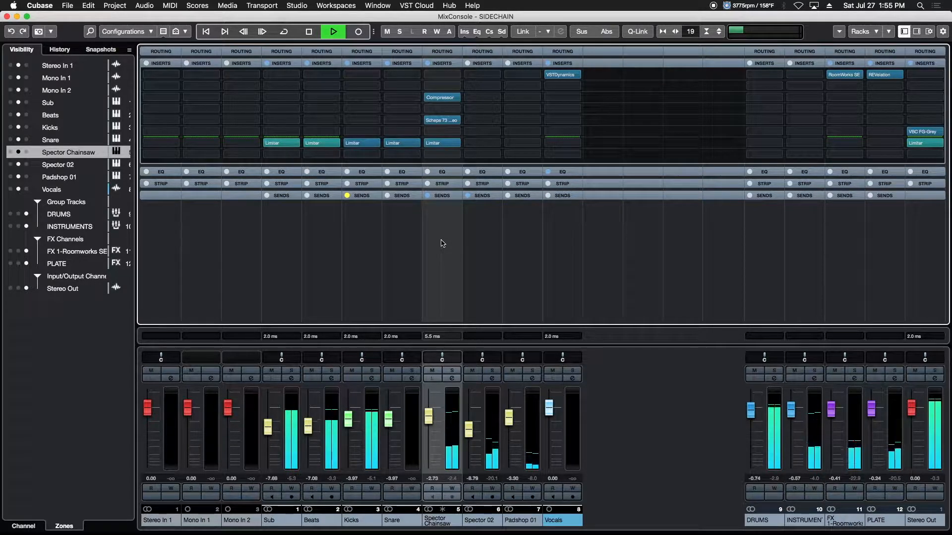
left_click(307, 31)
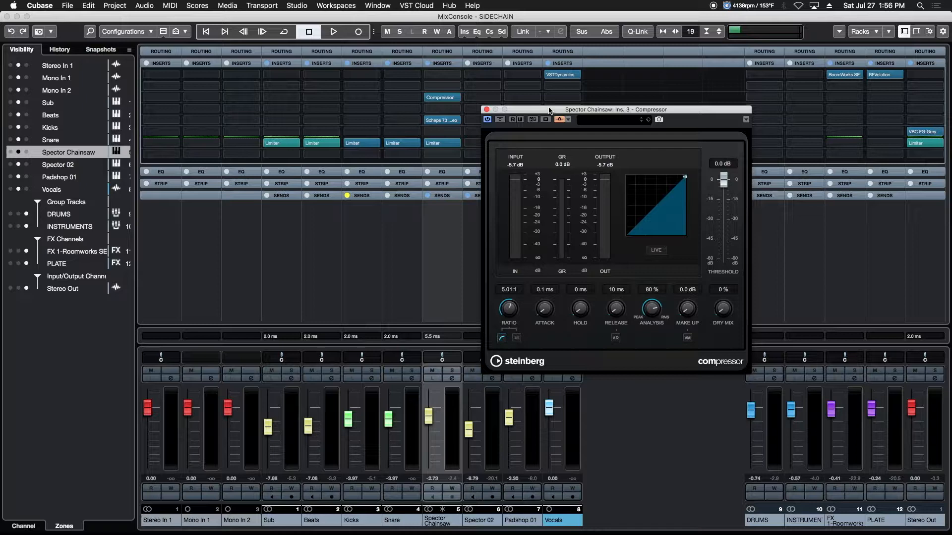
mouse_move(559, 119)
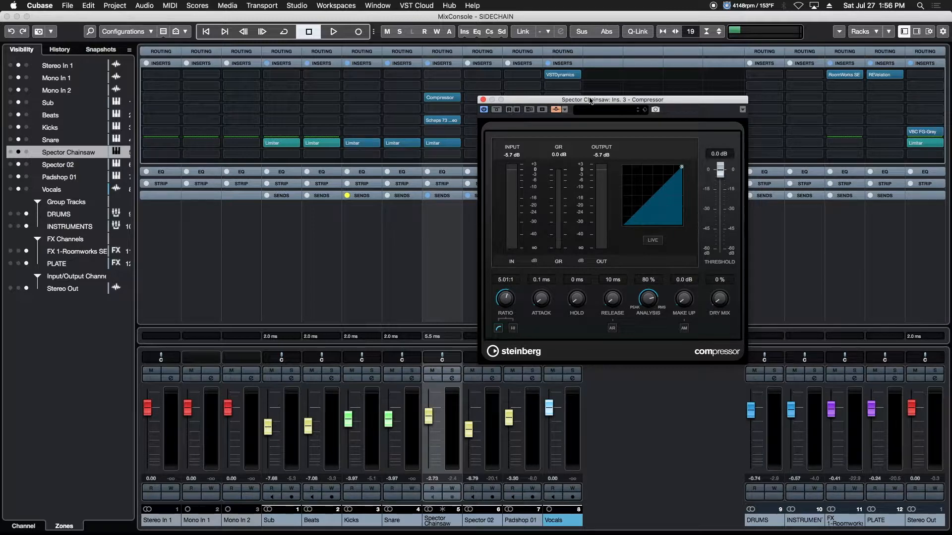
mouse_move(555, 106)
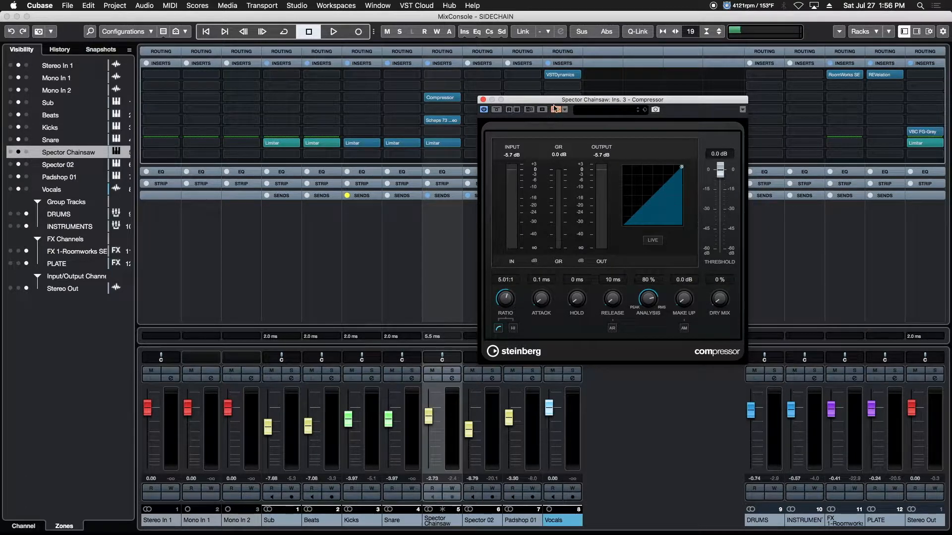
Enable the side-chain input on the Spector Chainsaw compressor
left_click(554, 110)
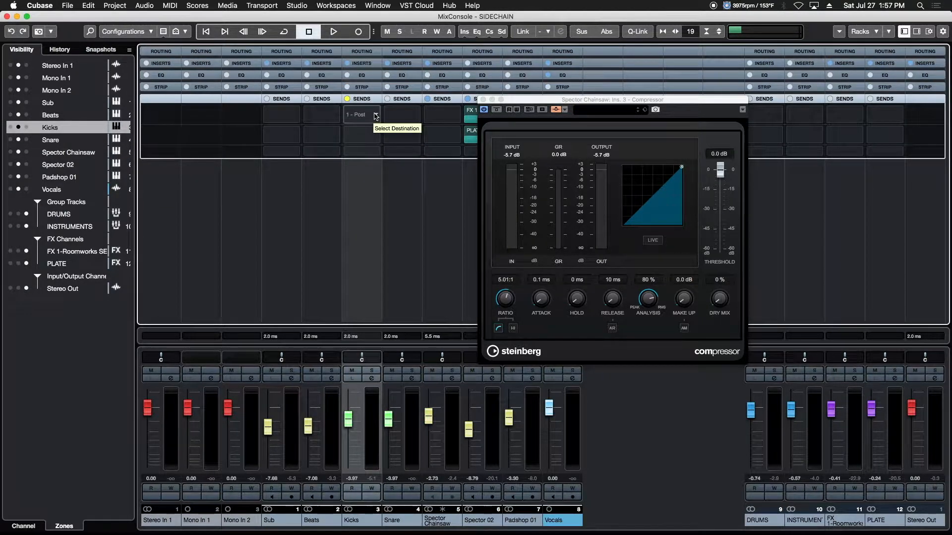
Route the Kicks send to Side-chains - Spector Chainsaw: Ins. 3 - Compressor
left_click(361, 114)
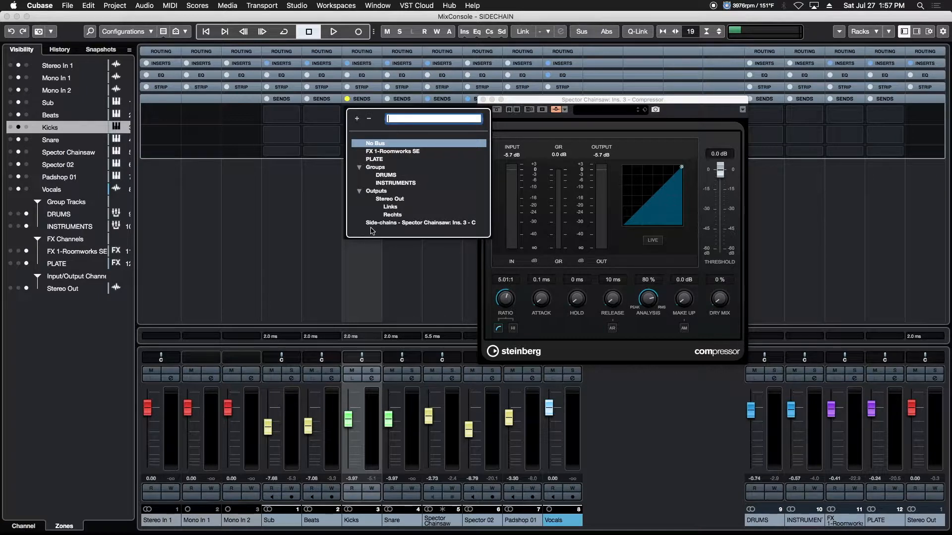
mouse_move(462, 224)
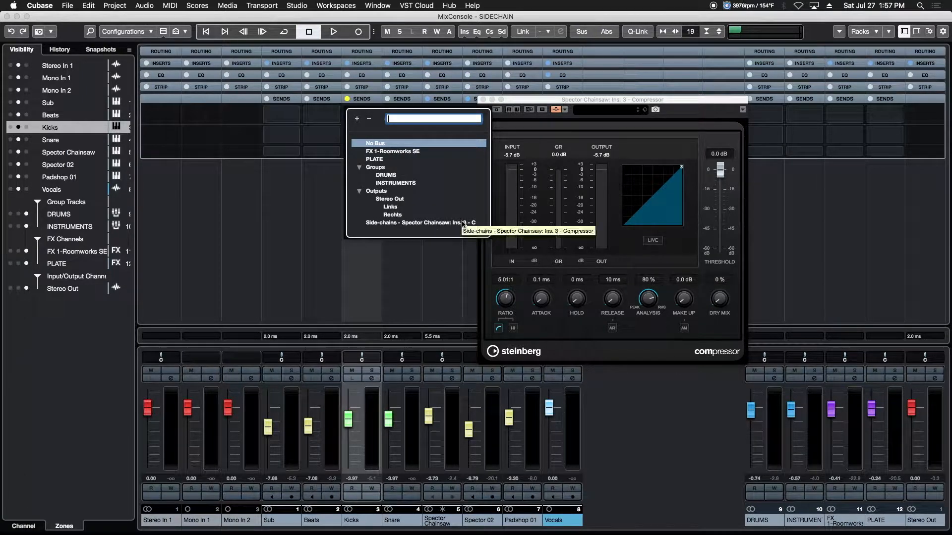
mouse_move(592, 269)
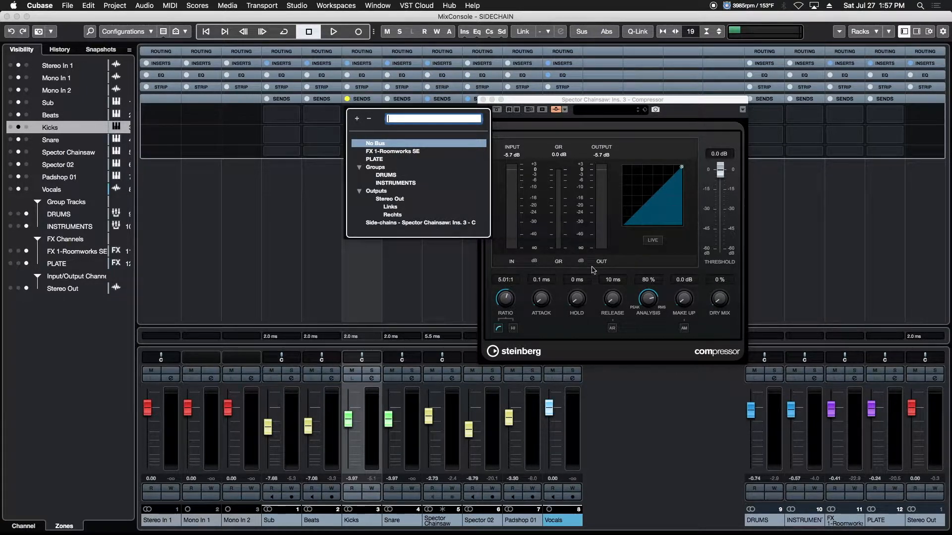
mouse_move(418, 232)
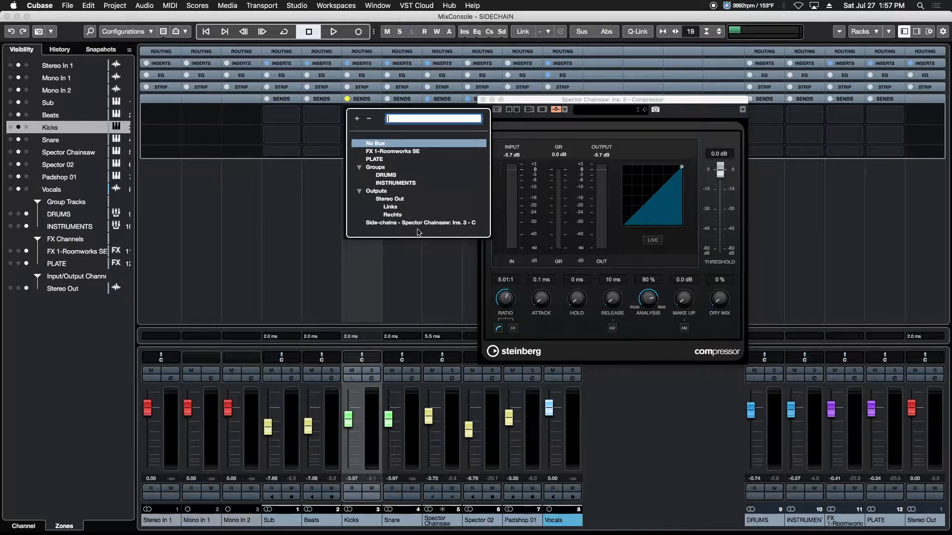
left_click(421, 222)
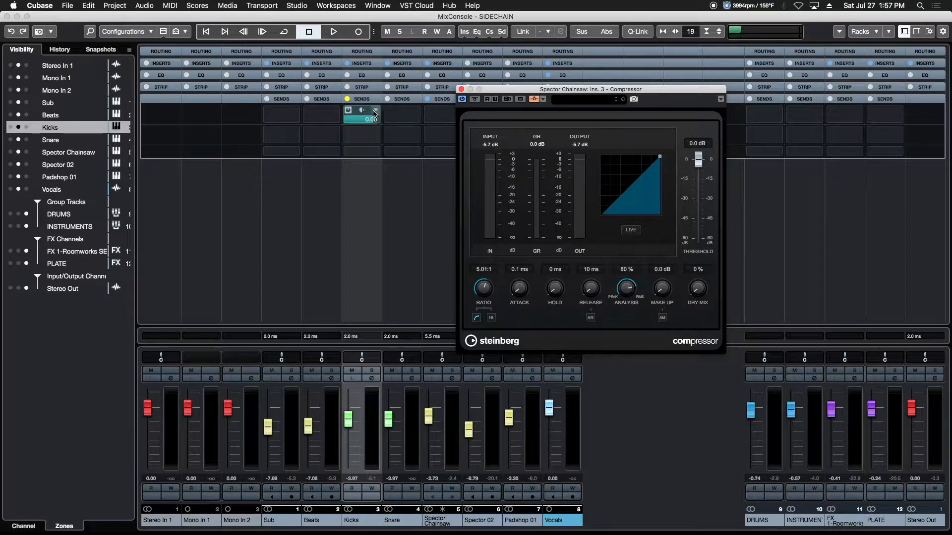
Add Kicks to the compressor's Side-Chain Inputs list as a 0 dB send
left_click(375, 111)
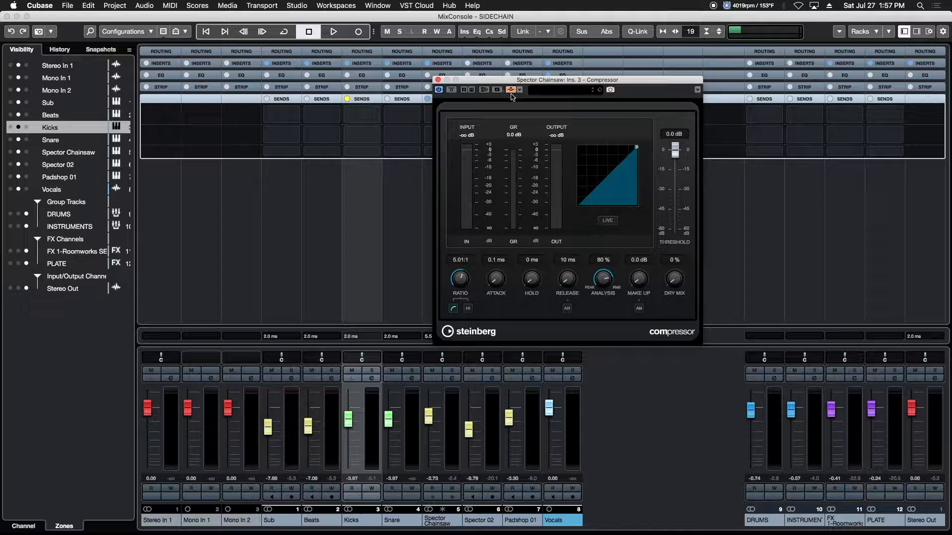
left_click(511, 90)
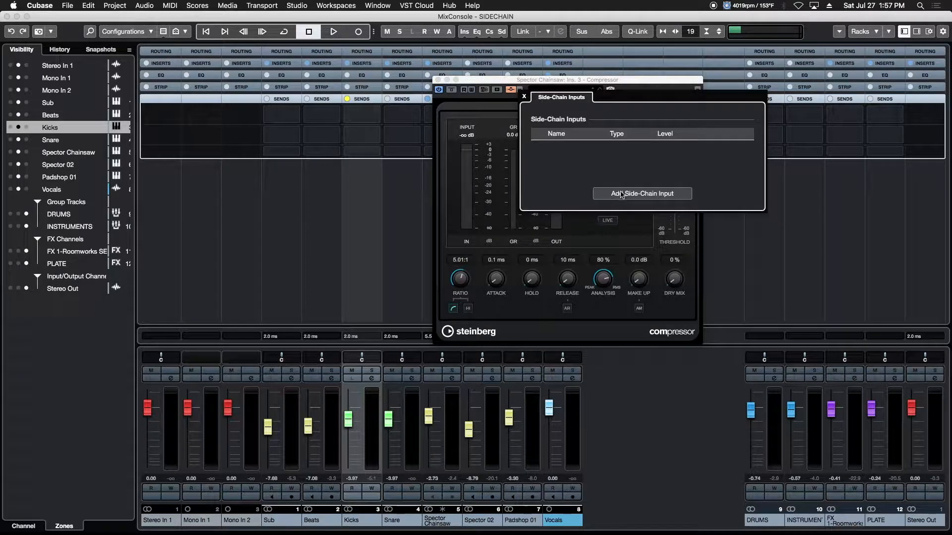
left_click(642, 194)
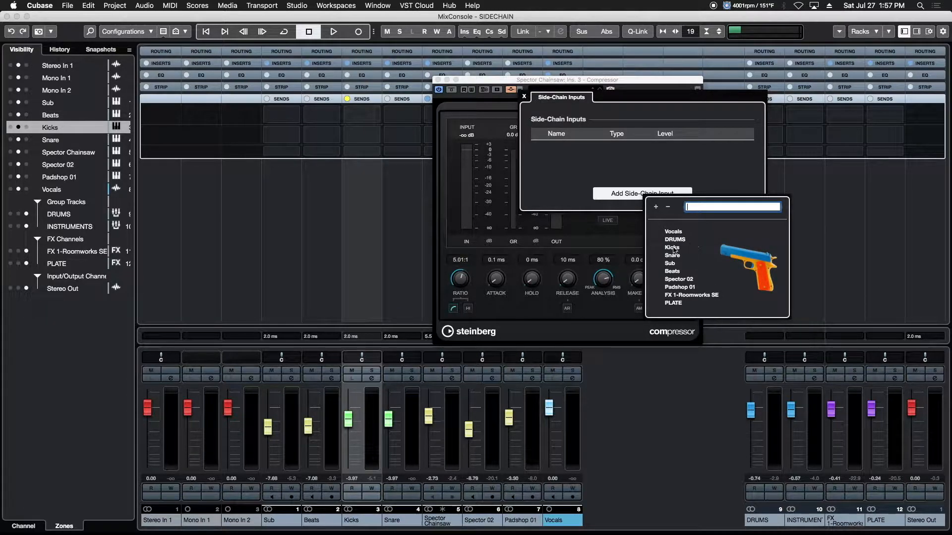
left_click(672, 248)
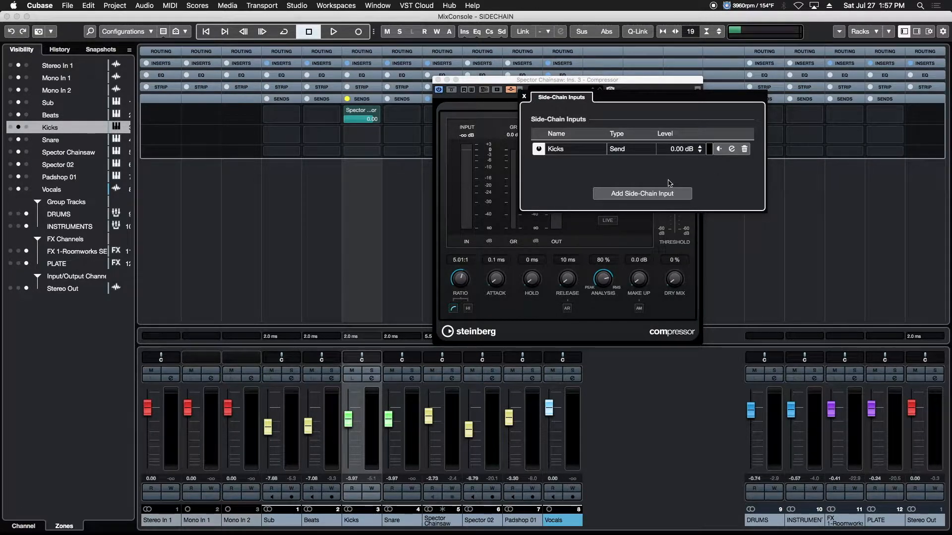
left_click(524, 96)
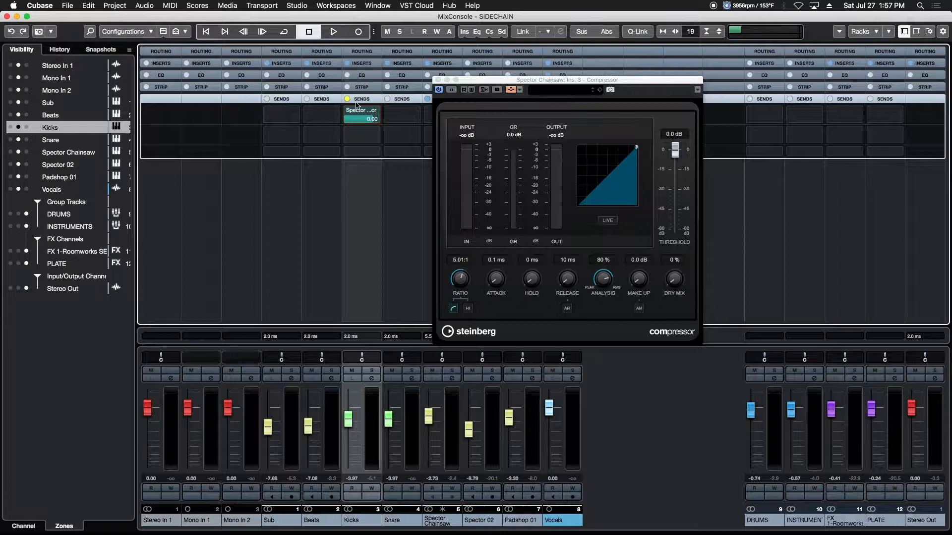
mouse_move(435, 149)
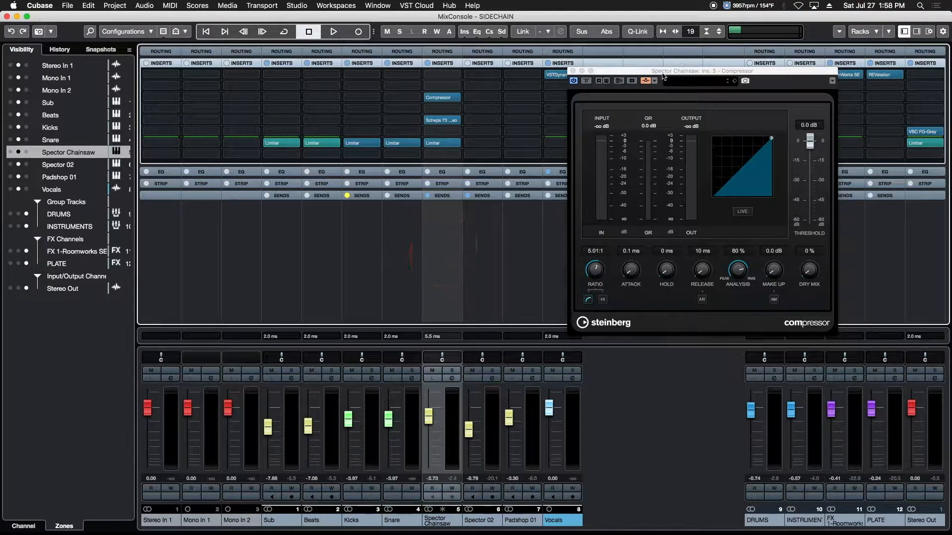
Drag the Spector Chainsaw Compressor window aside, leaving its settings unchanged
left_click_drag(702, 71, 633, 59)
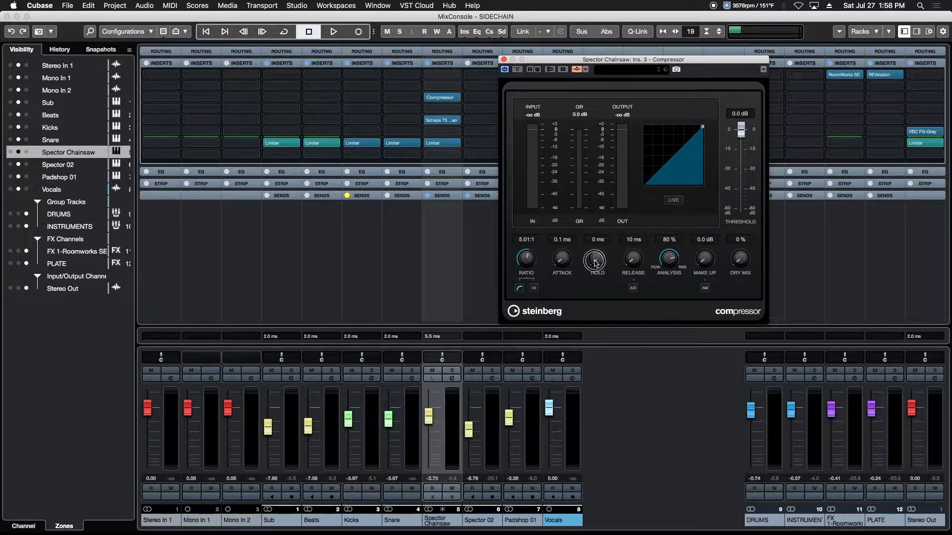
mouse_move(683, 291)
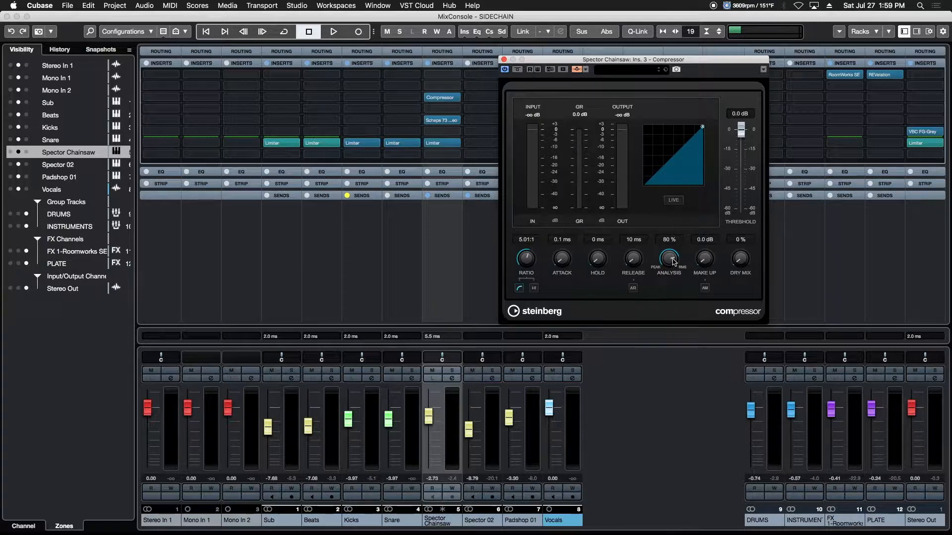
mouse_move(706, 264)
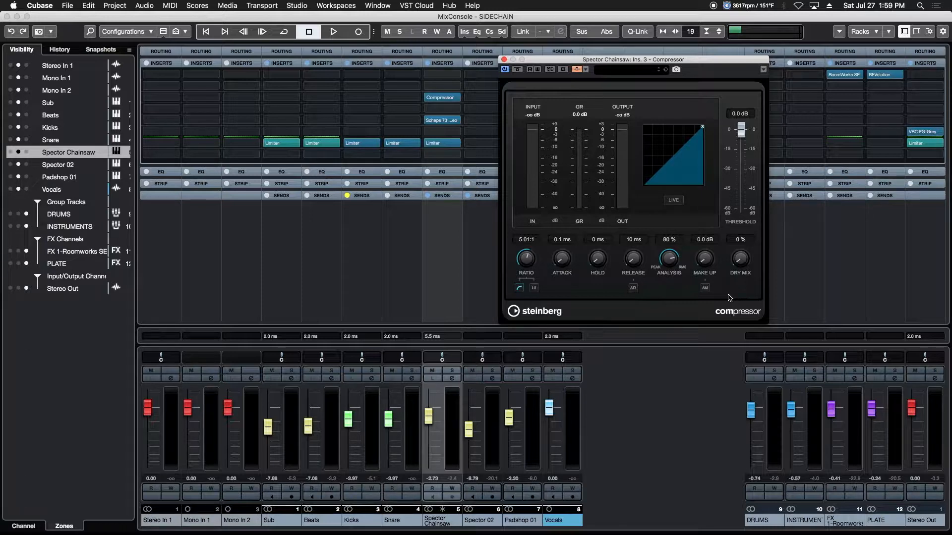
mouse_move(746, 144)
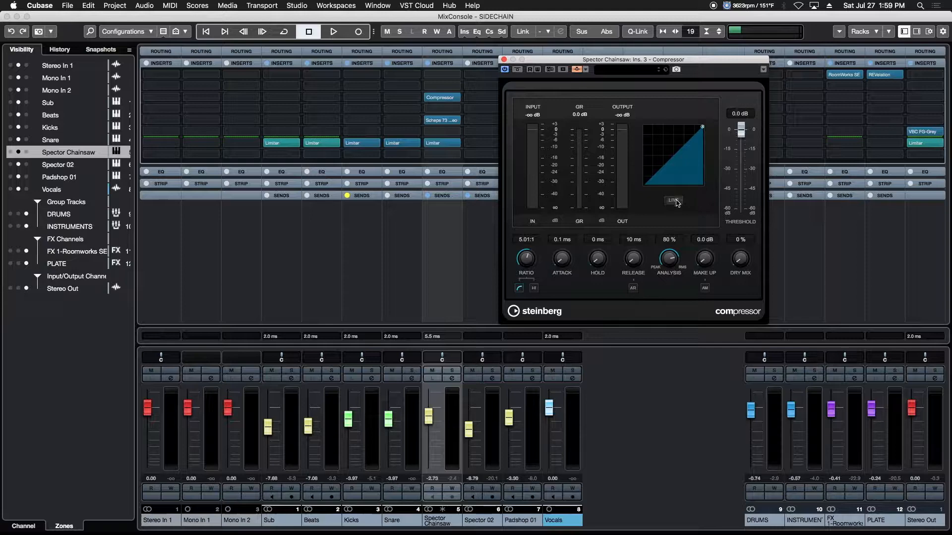
Sweep the threshold down to -30.4 dB during playback, settle at -16.1 dB, stop
left_click(332, 32)
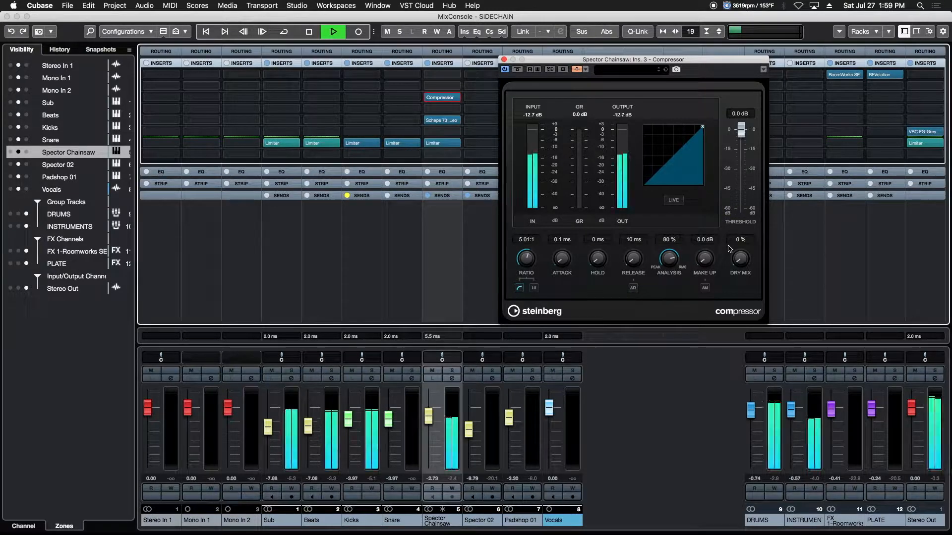
left_click_drag(741, 139, 740, 134)
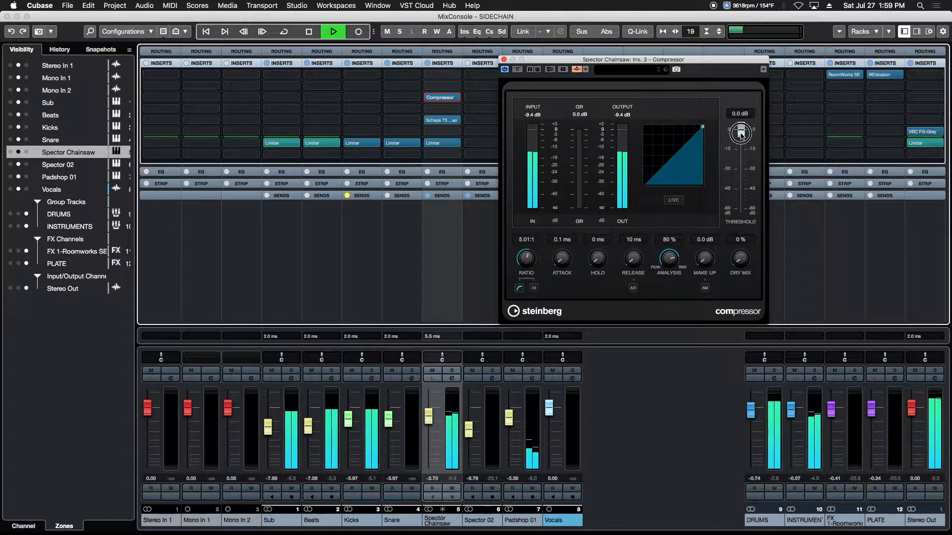
left_click_drag(740, 133, 739, 170)
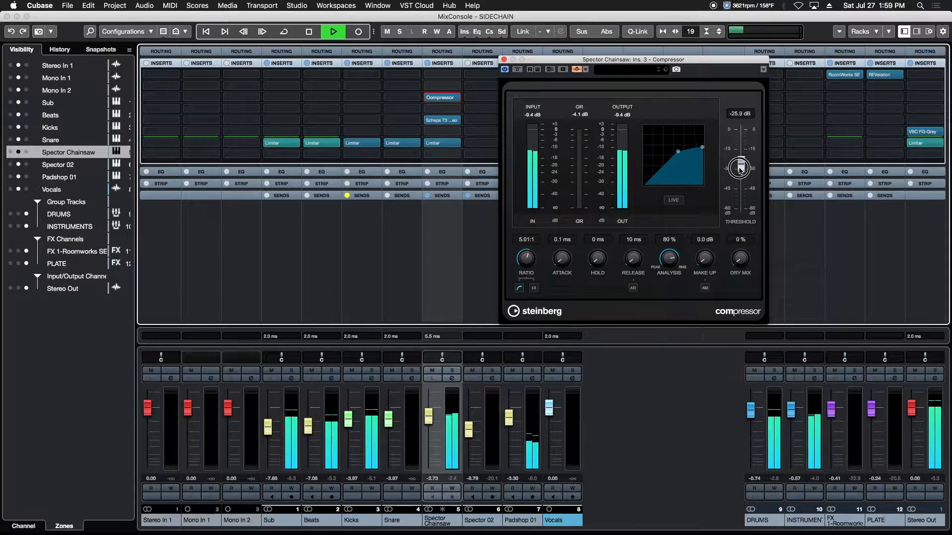
left_click_drag(739, 168, 739, 175)
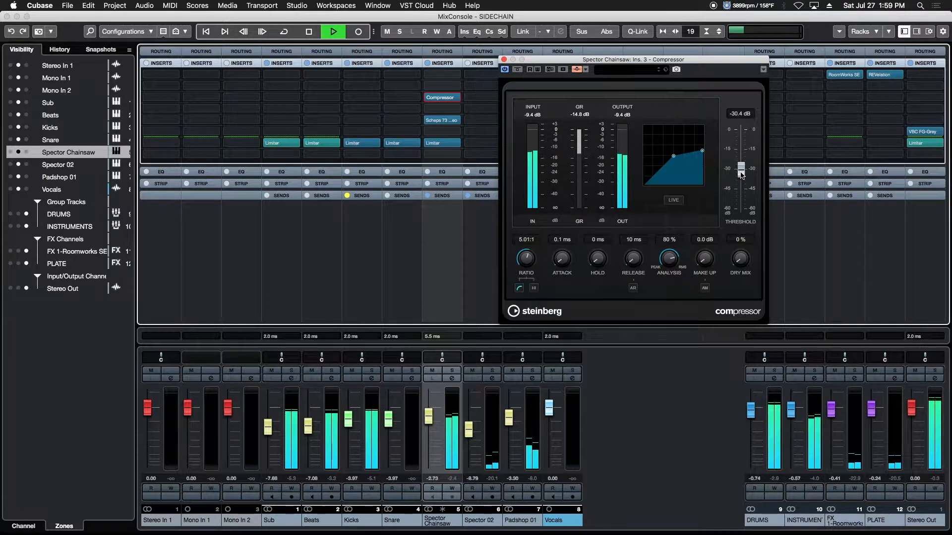
left_click_drag(741, 168, 740, 170)
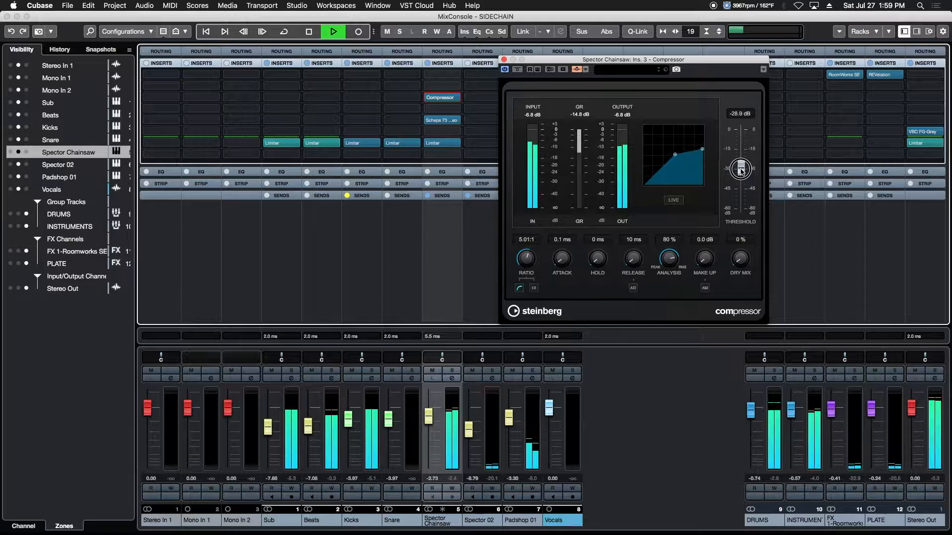
left_click_drag(740, 169, 740, 151)
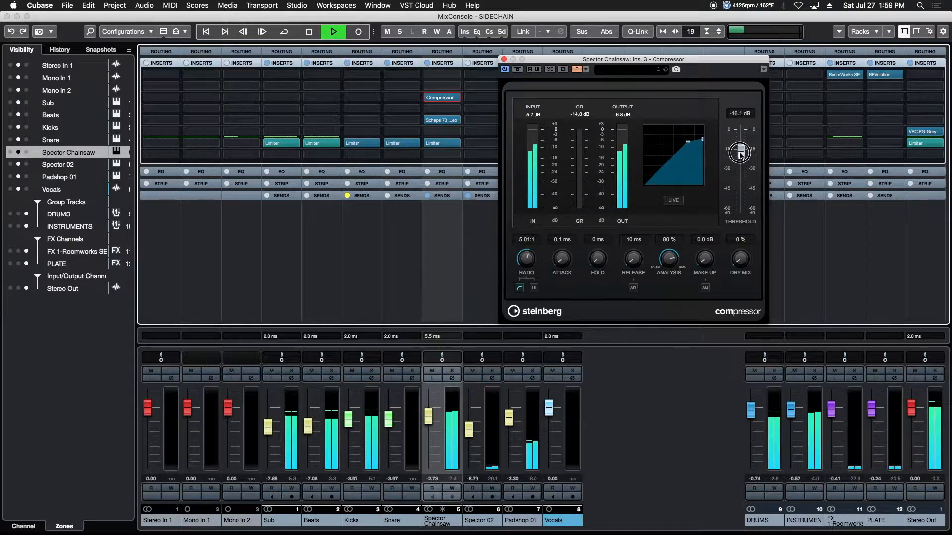
left_click_drag(740, 152, 740, 148)
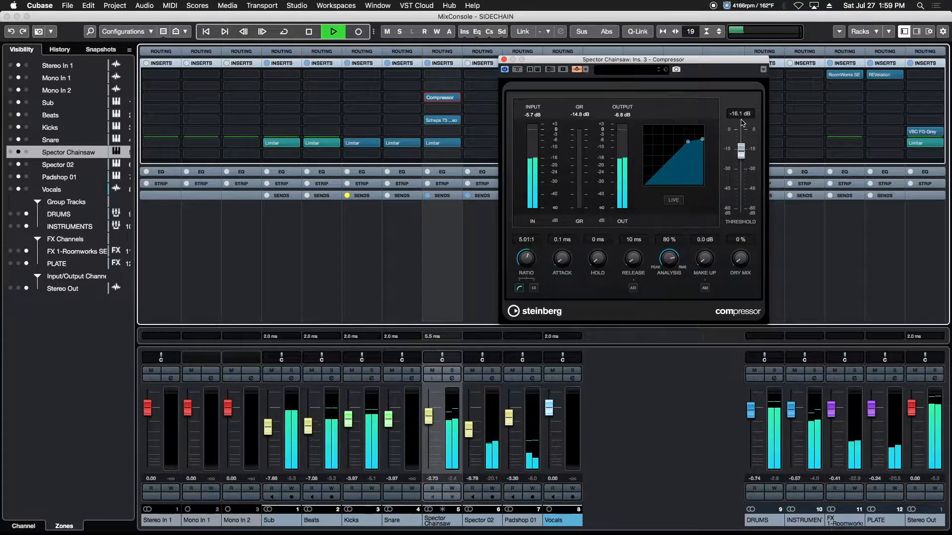
left_click(305, 32)
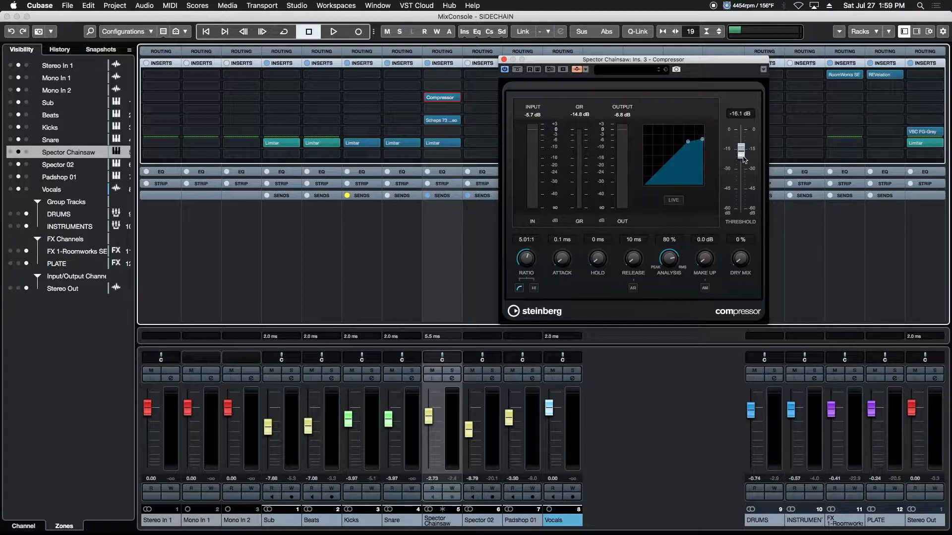
During playback, adjust the Spector Chainsaw threshold down to -19.1 dB, then stop
left_click(332, 31)
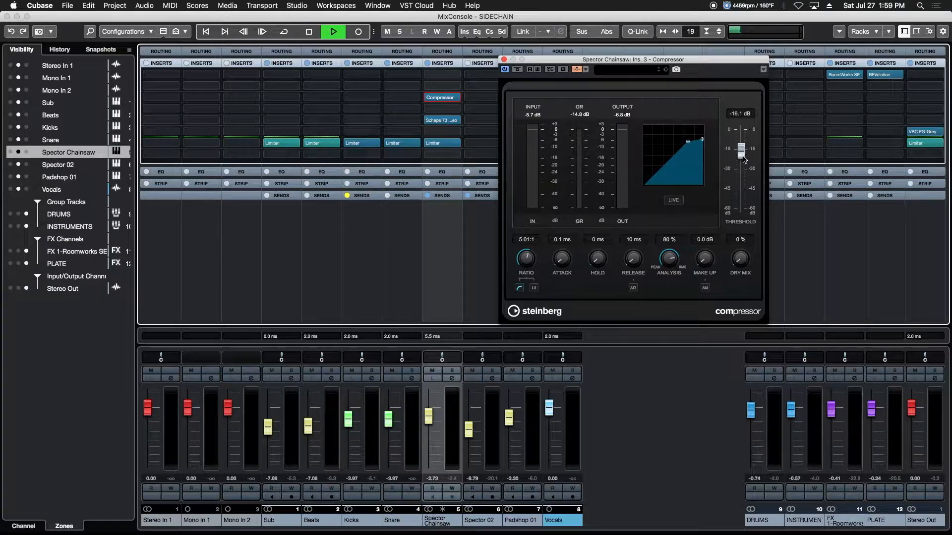
left_click(333, 31)
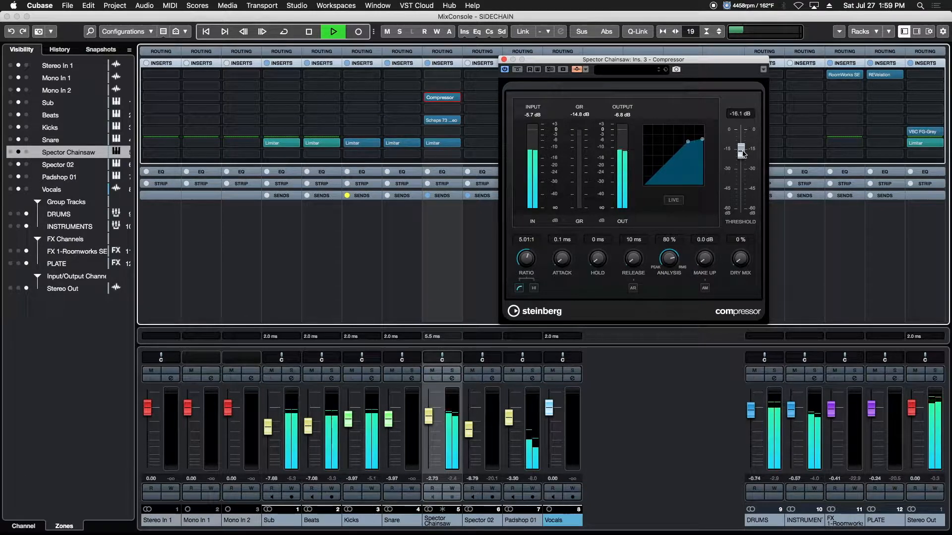
left_click_drag(741, 149, 741, 153)
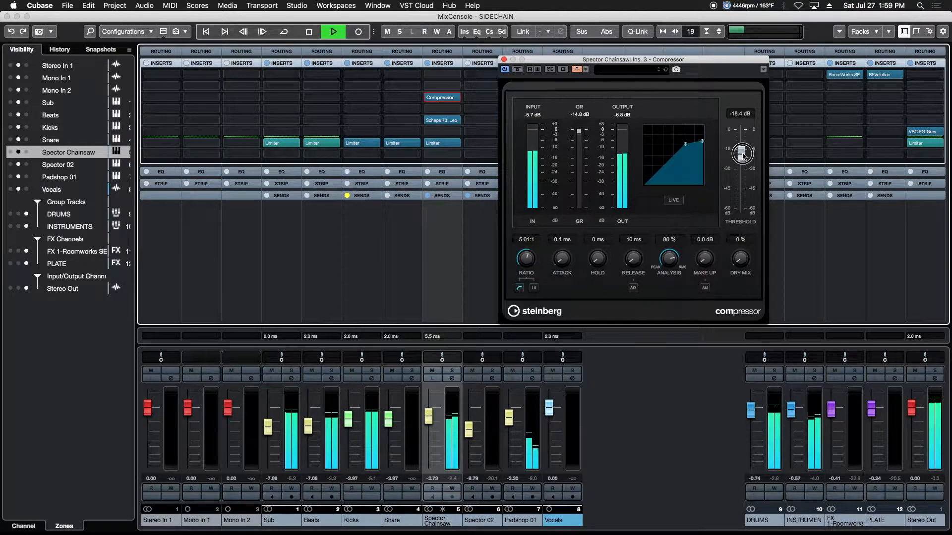
left_click_drag(742, 153, 743, 151)
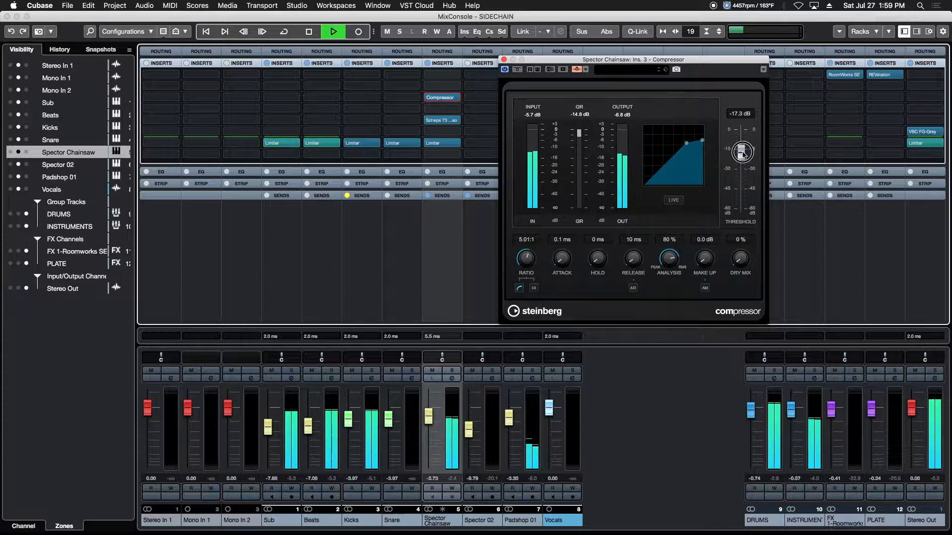
left_click_drag(743, 151, 742, 149)
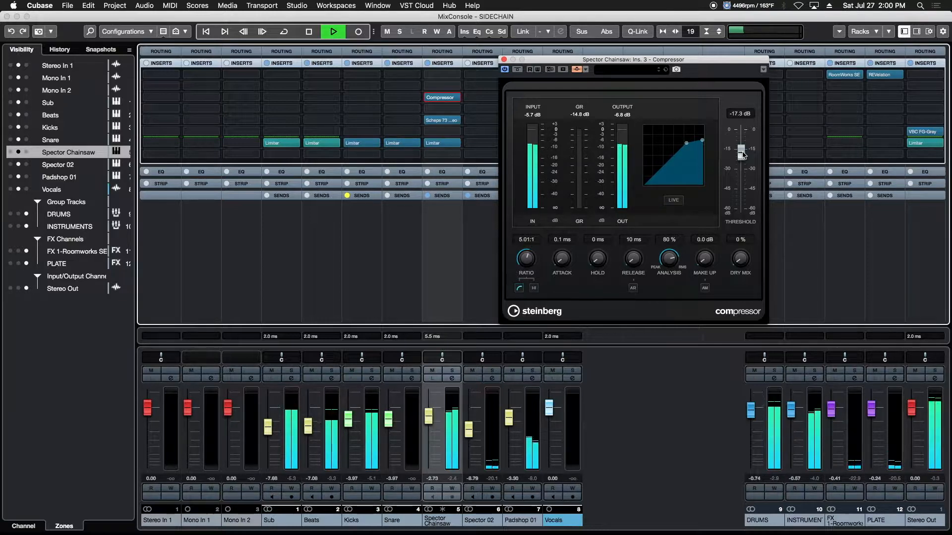
left_click_drag(742, 149, 742, 155)
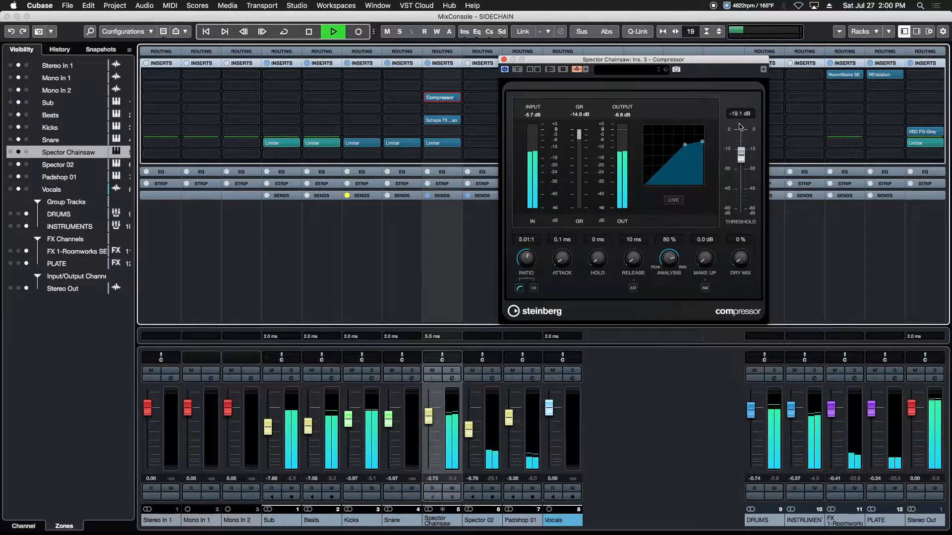
left_click(309, 31)
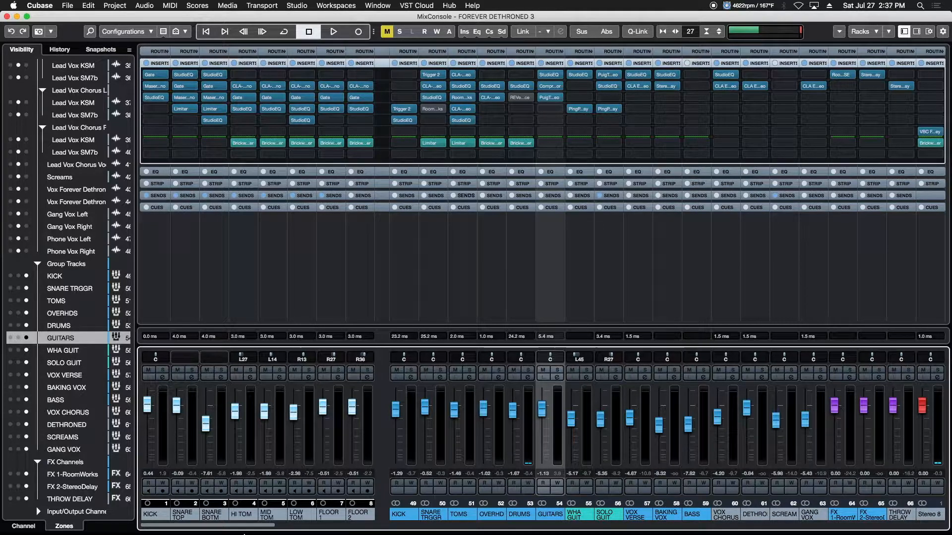
mouse_move(558, 261)
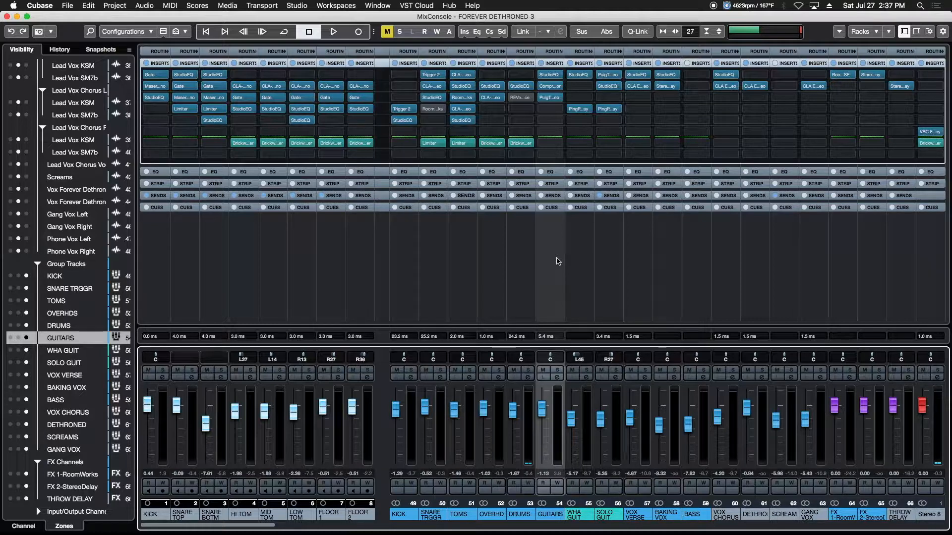
Start and stop playback to audition the FOREVER DETHRONED 3 mix
left_click(331, 31)
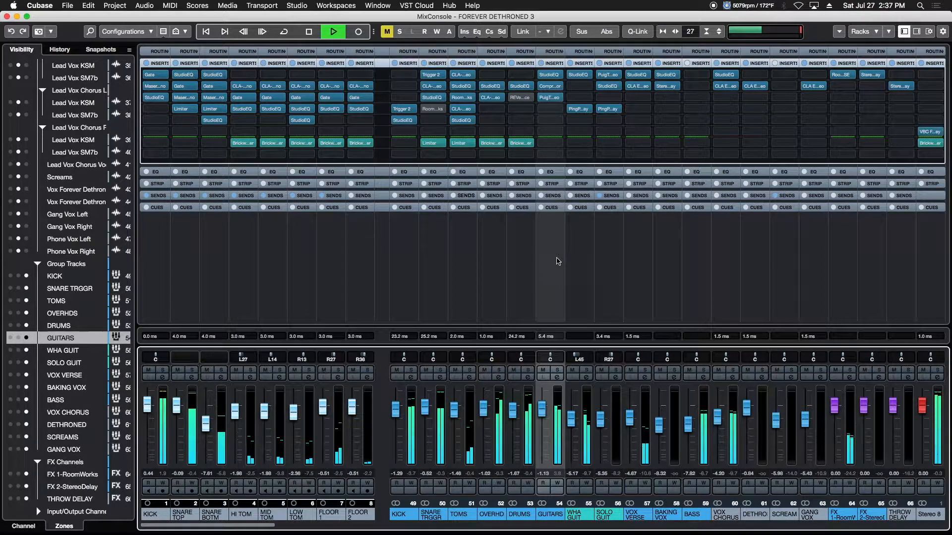
left_click(309, 31)
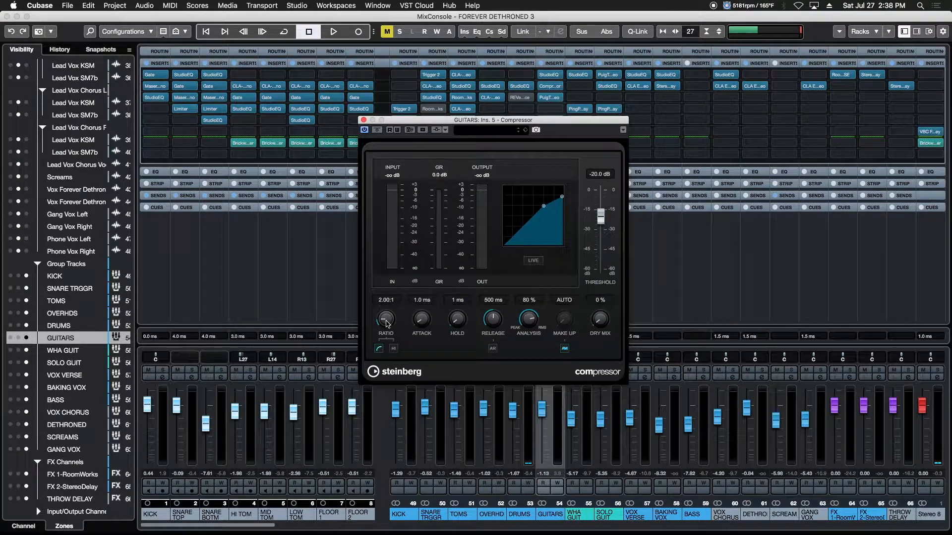
Set the GUITARS compressor to 3.78:1 ratio, 0.1 ms attack, 139 ms release
left_click_drag(385, 320, 389, 302)
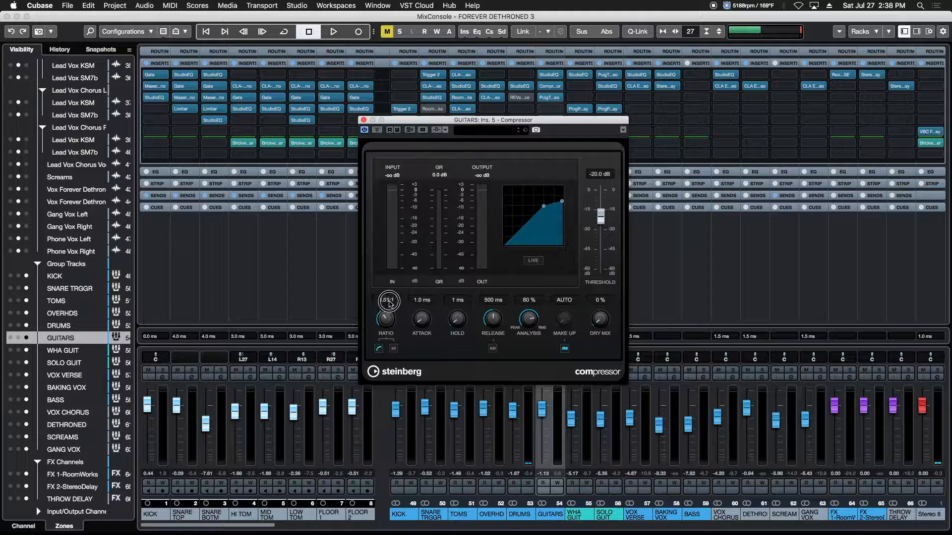
left_click_drag(387, 300, 421, 327)
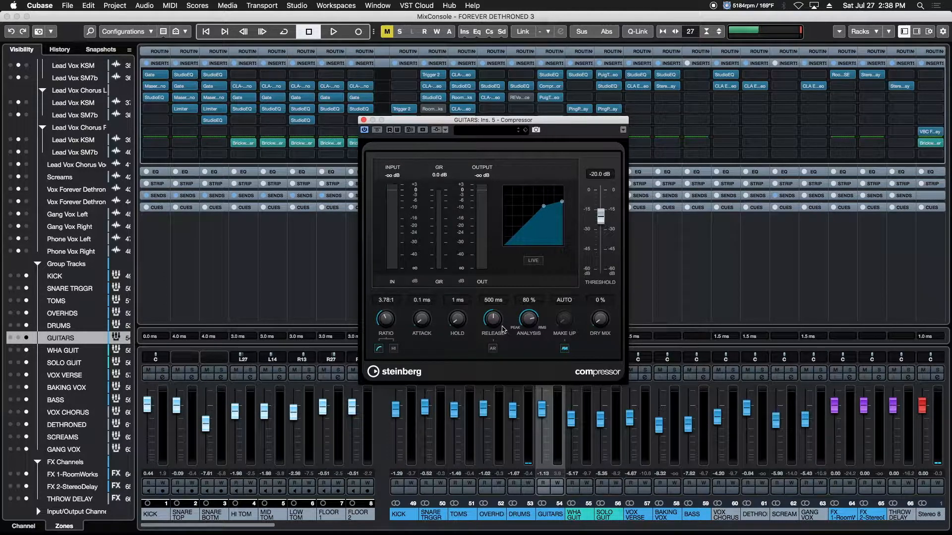
left_click_drag(492, 320, 493, 357)
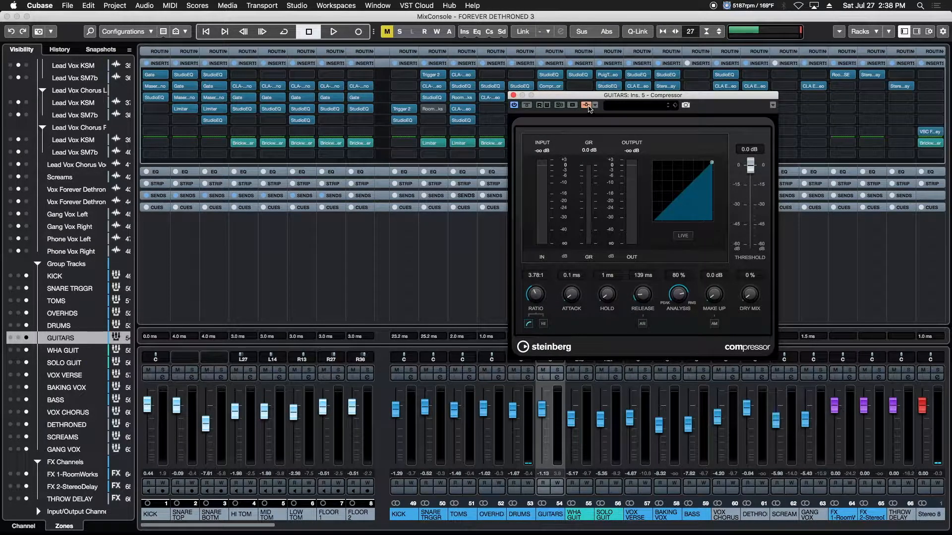
Add TOMS as a side-chain input and move the compressor window aside
left_click(585, 105)
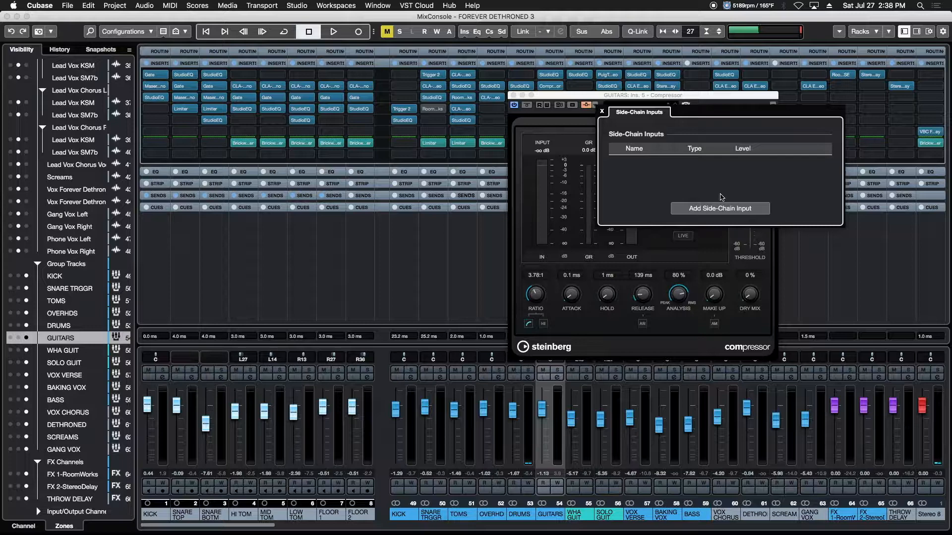
left_click(720, 209)
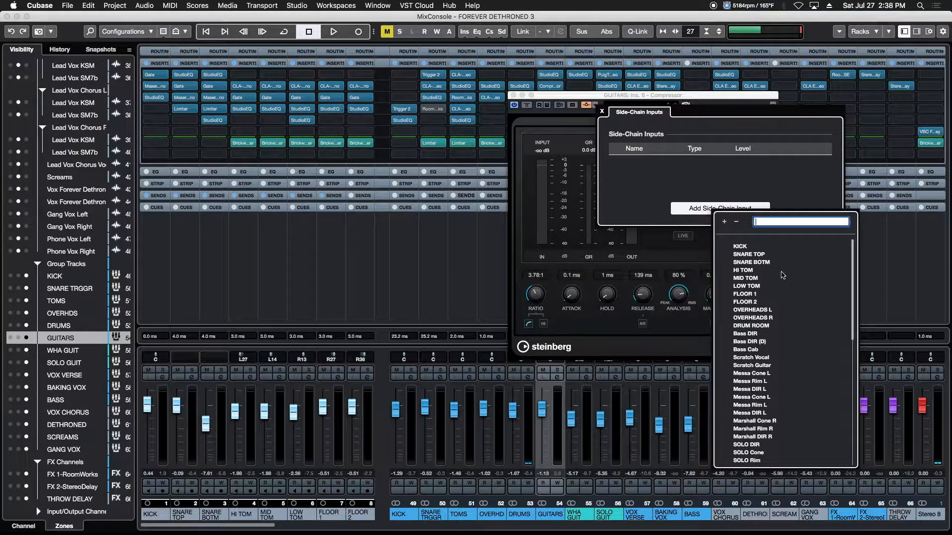
left_click_drag(851, 273, 851, 354)
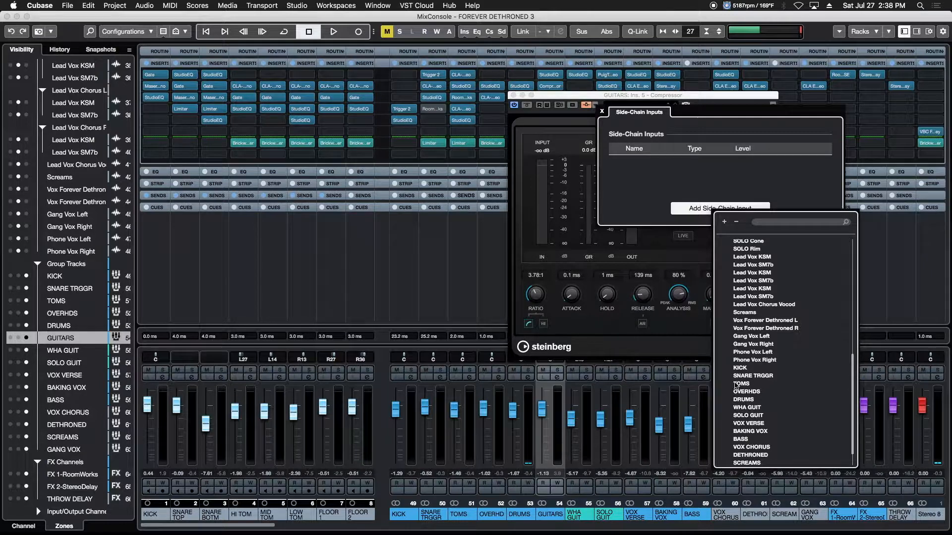
left_click(740, 384)
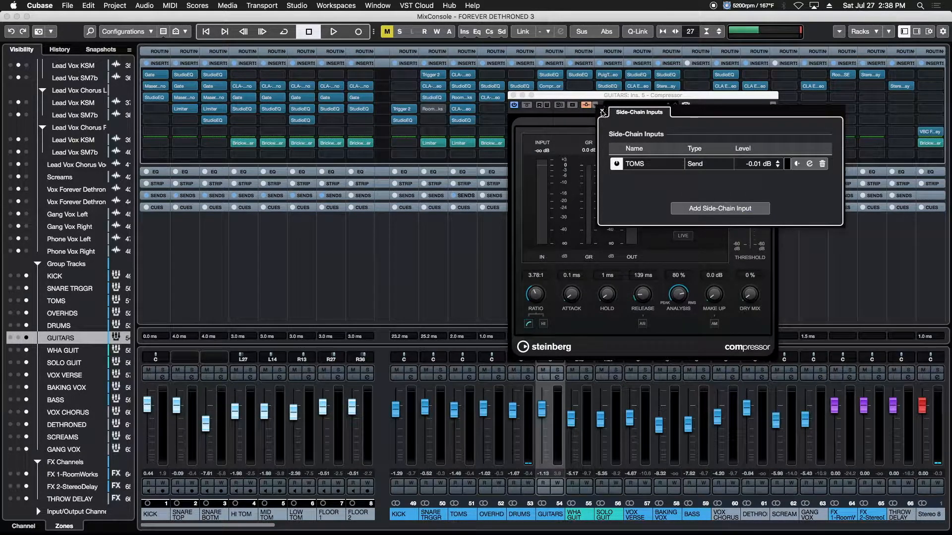
left_click(603, 112)
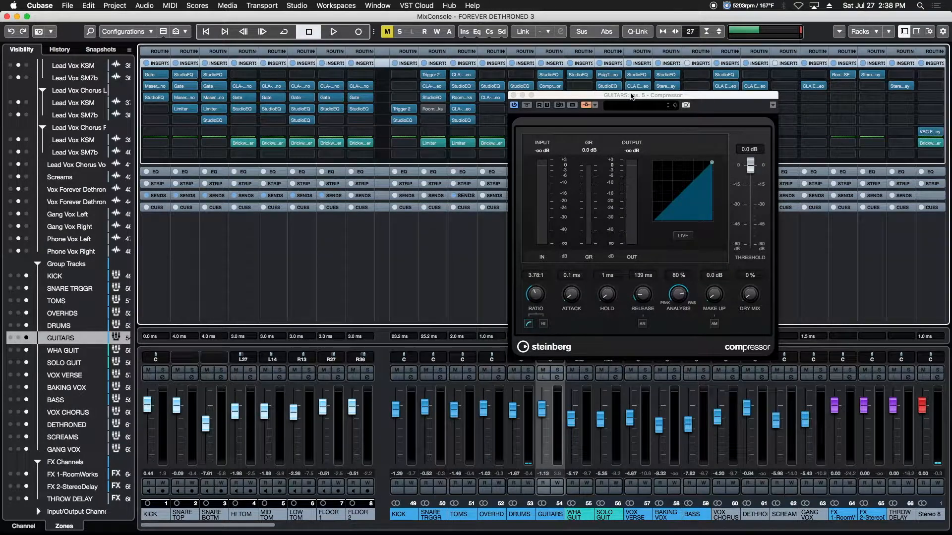
left_click_drag(631, 95, 701, 97)
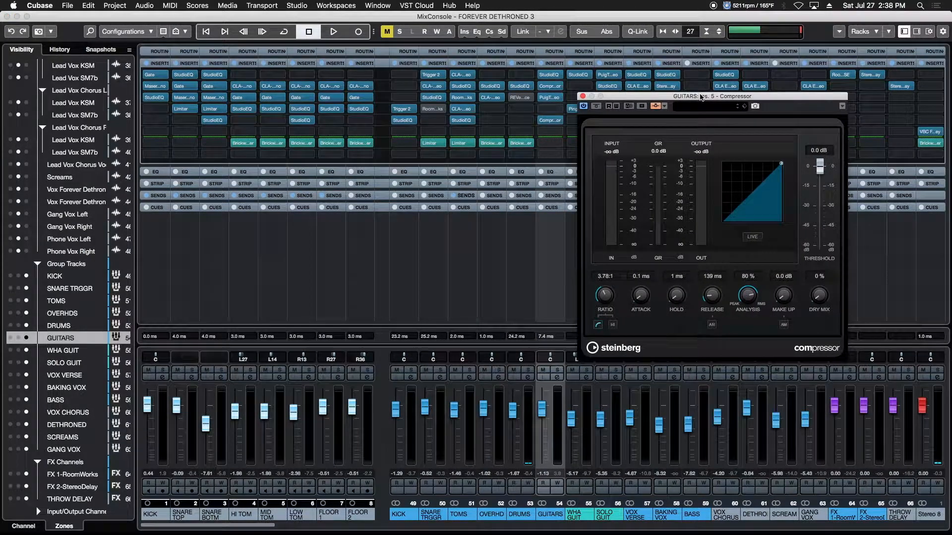
With playback running and side-chain on, pull the GUITARS threshold to -51.4 dB
left_click(333, 31)
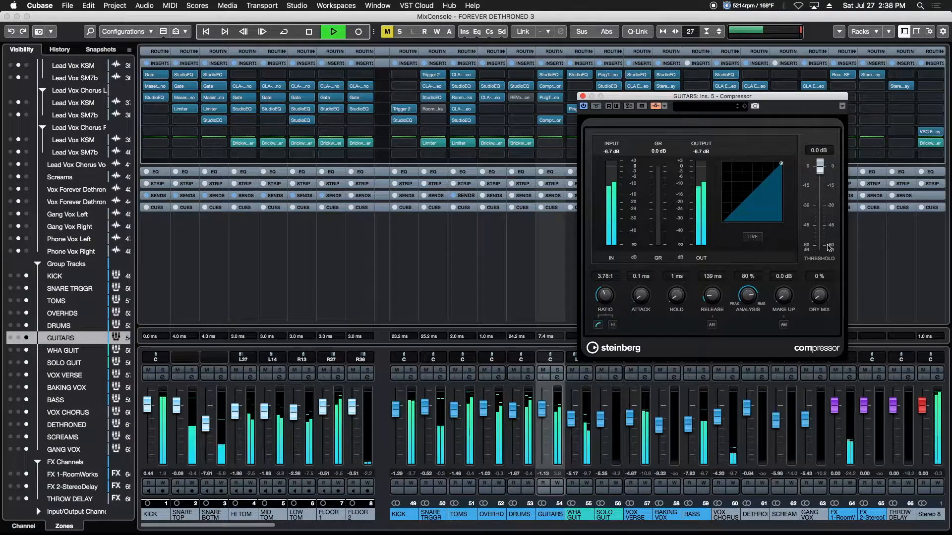
left_click(306, 31)
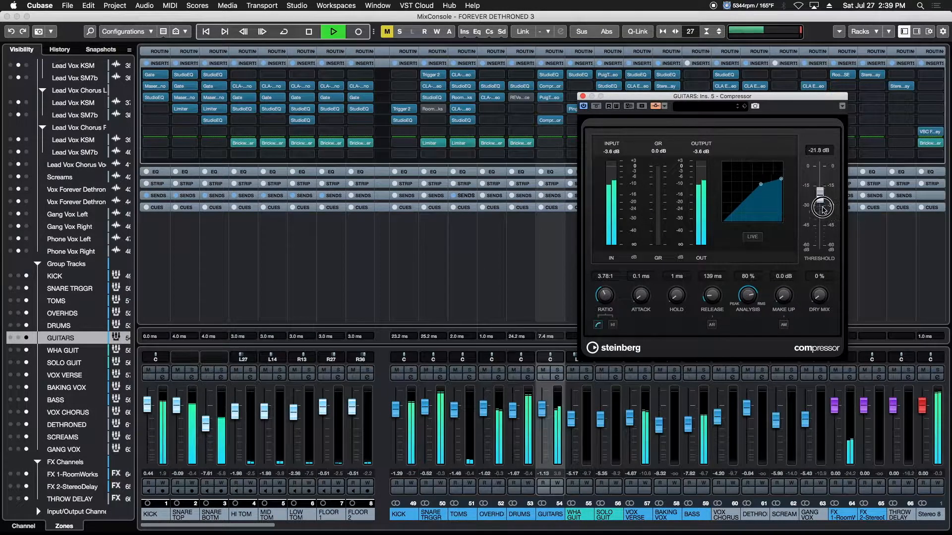
left_click_drag(821, 208, 821, 237)
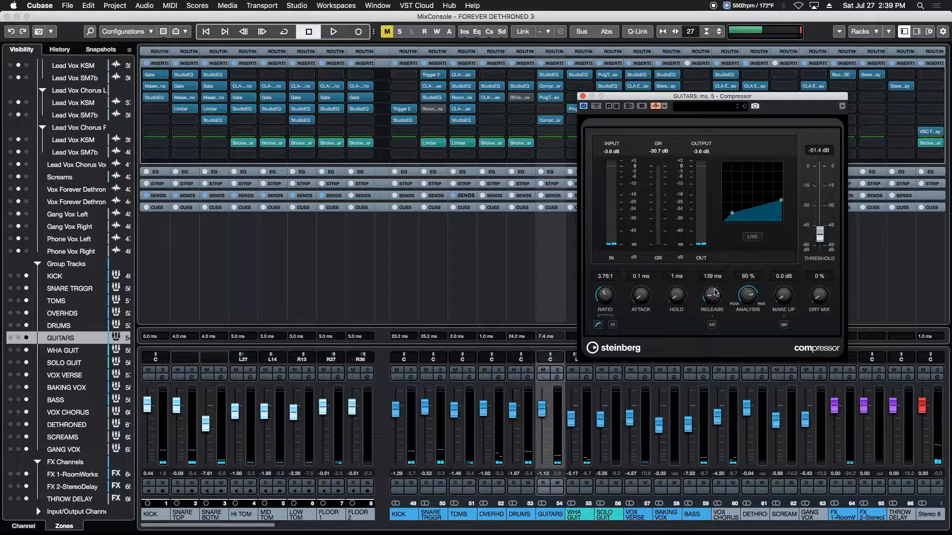
Shorten the GUITARS compressor release to 94 ms and raise its threshold to -9.0 dB
left_click_drag(712, 297, 711, 303)
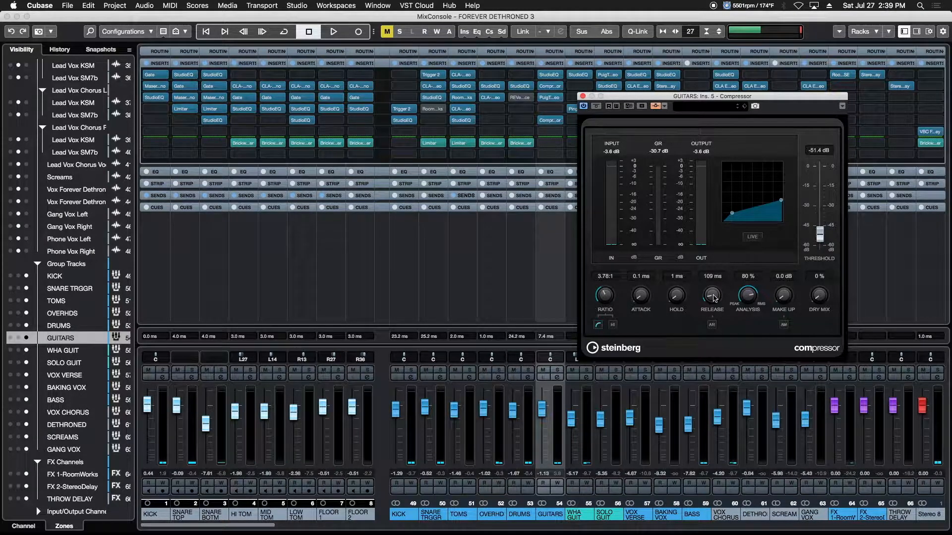
left_click_drag(711, 297, 712, 303)
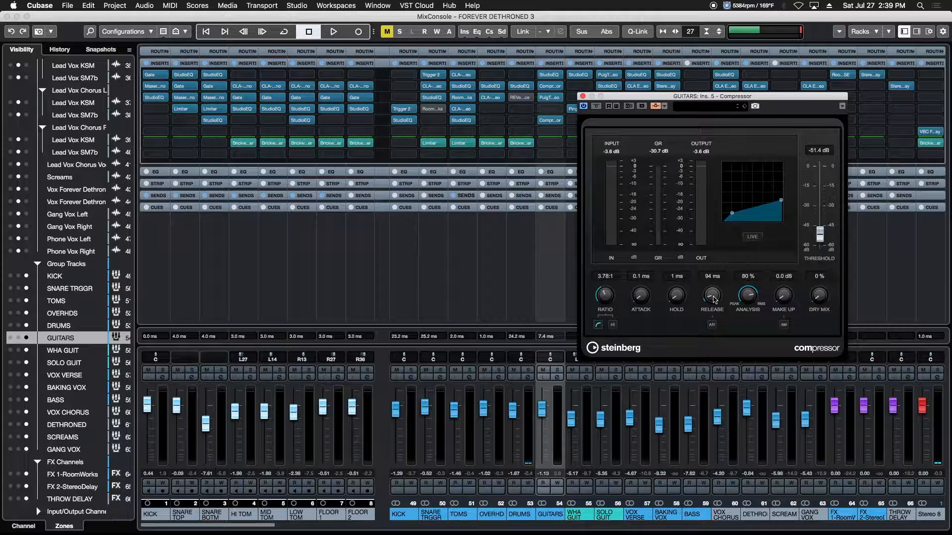
left_click_drag(818, 232, 819, 209)
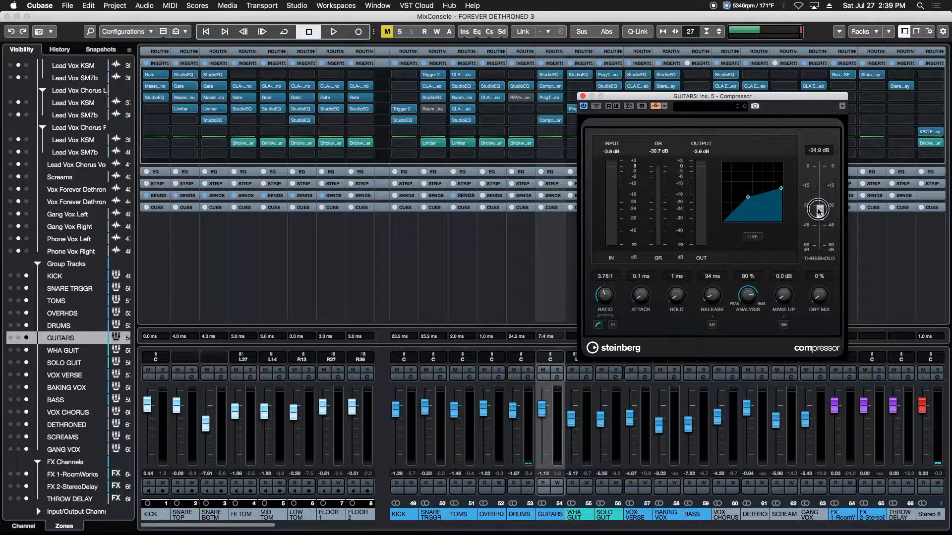
left_click_drag(818, 211, 817, 182)
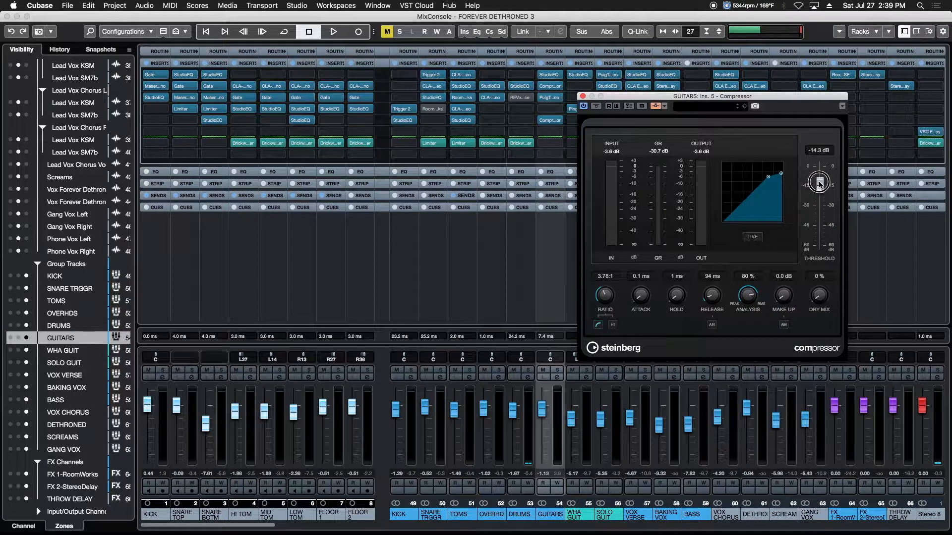
left_click_drag(819, 182, 819, 176)
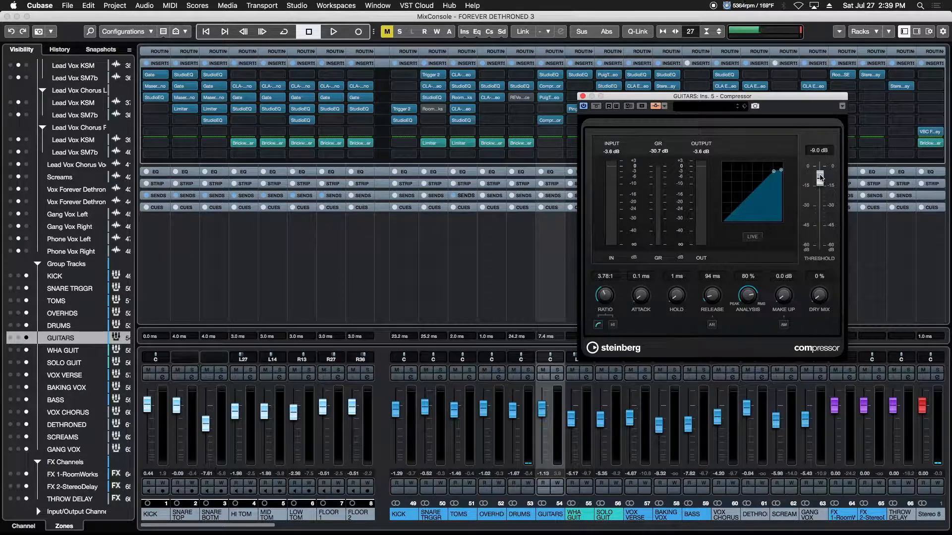
Play the mix and lower the threshold to -26.2 dB while listening
left_click(333, 32)
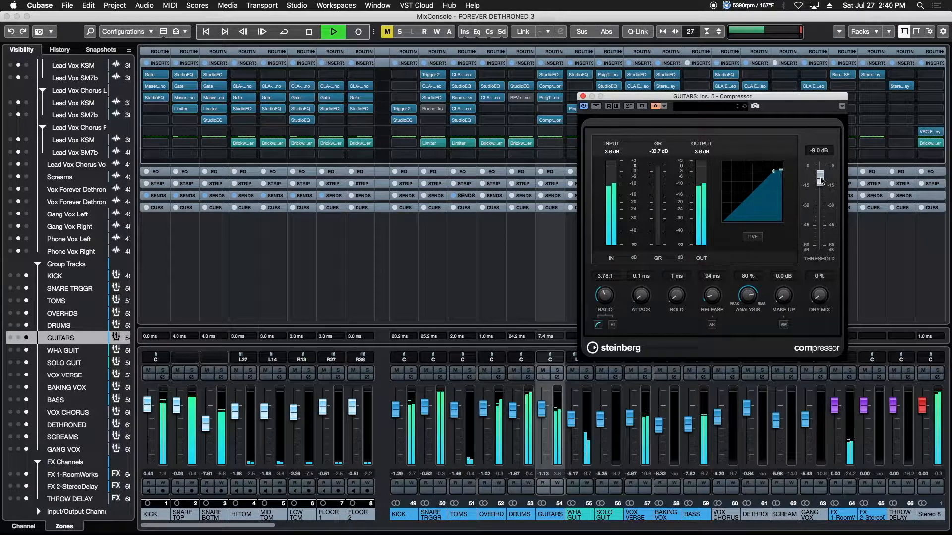
left_click_drag(819, 176, 820, 185)
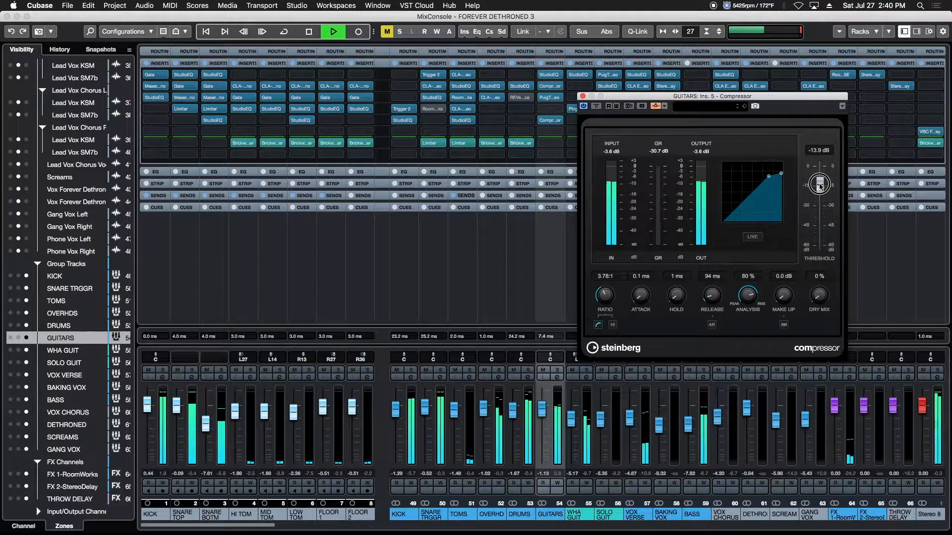
left_click_drag(819, 184, 819, 191)
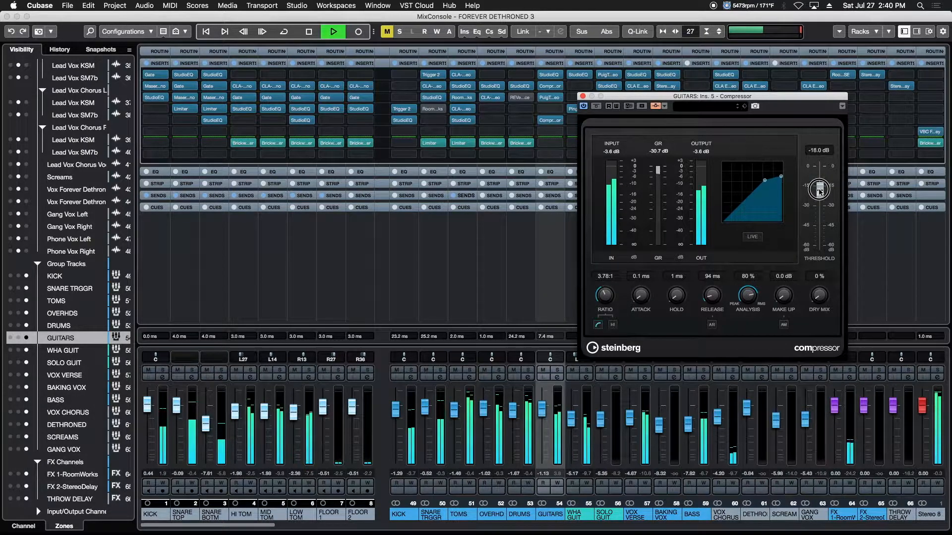
left_click_drag(819, 188, 819, 190)
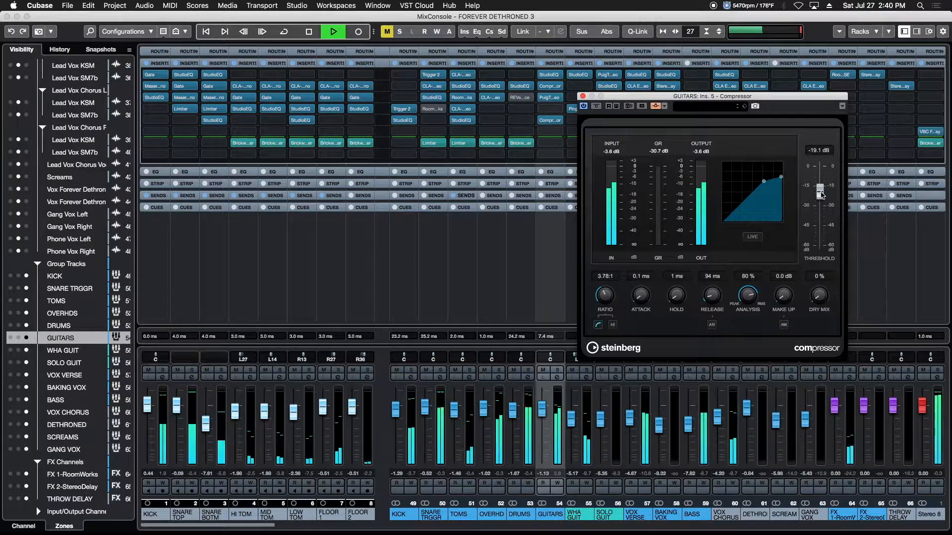
left_click_drag(820, 189, 820, 203)
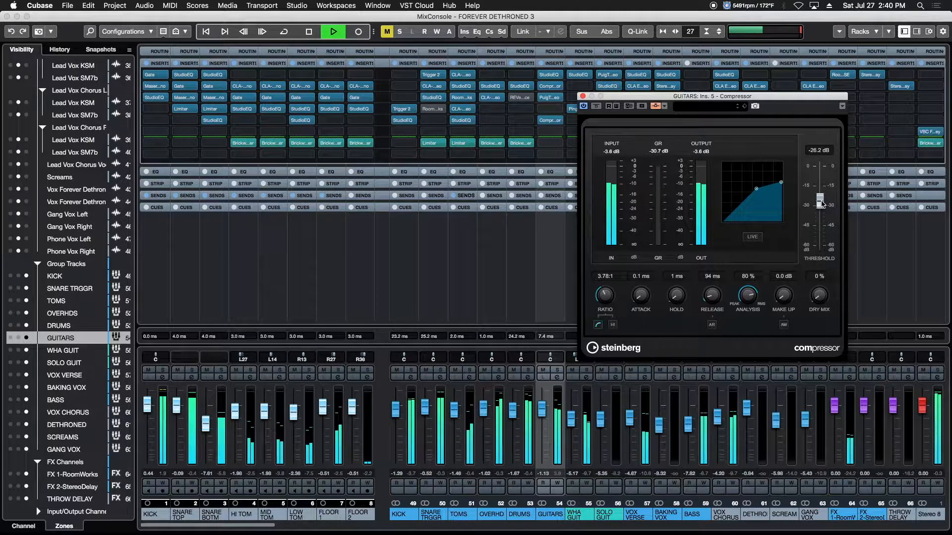
Bring up the LAST OF A DONS BREED Tutorial MixConsole, play it, and solo Sub
left_click(309, 31)
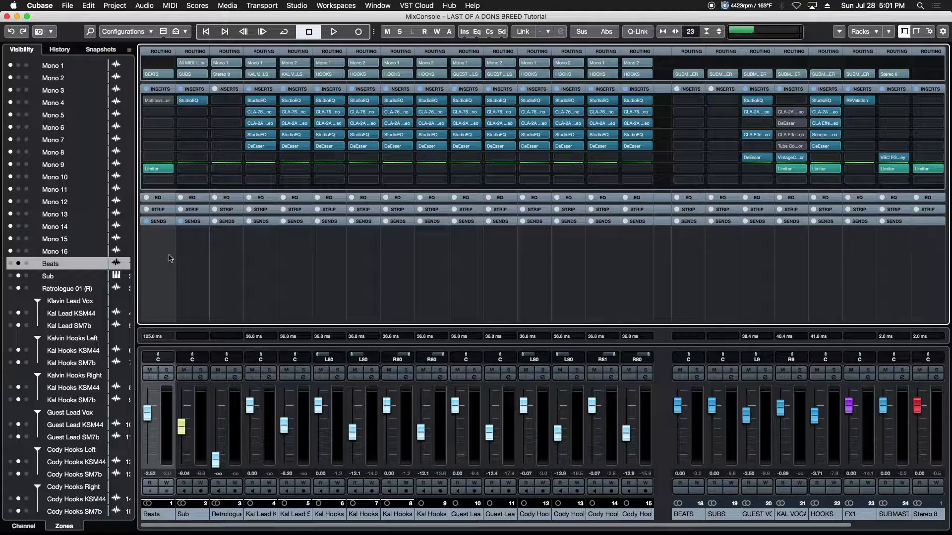
left_click(331, 31)
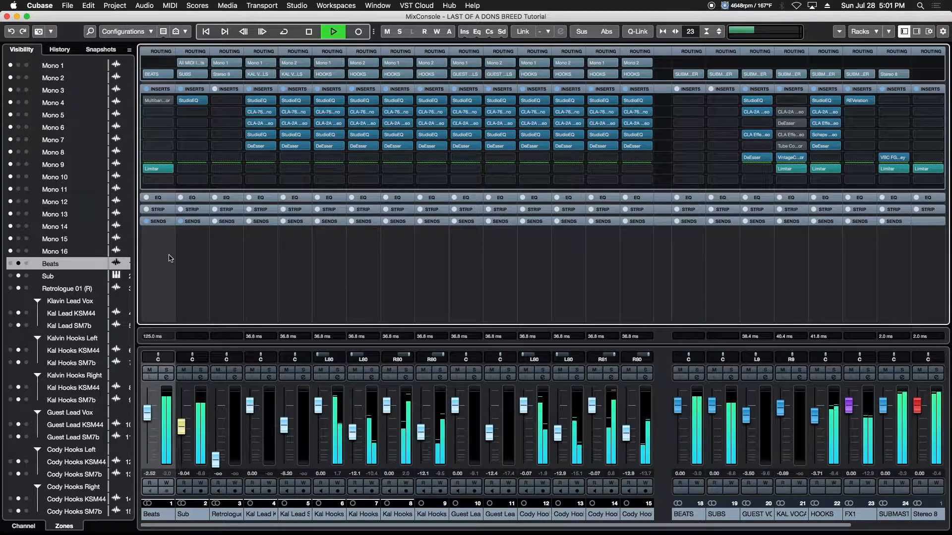
left_click(306, 32)
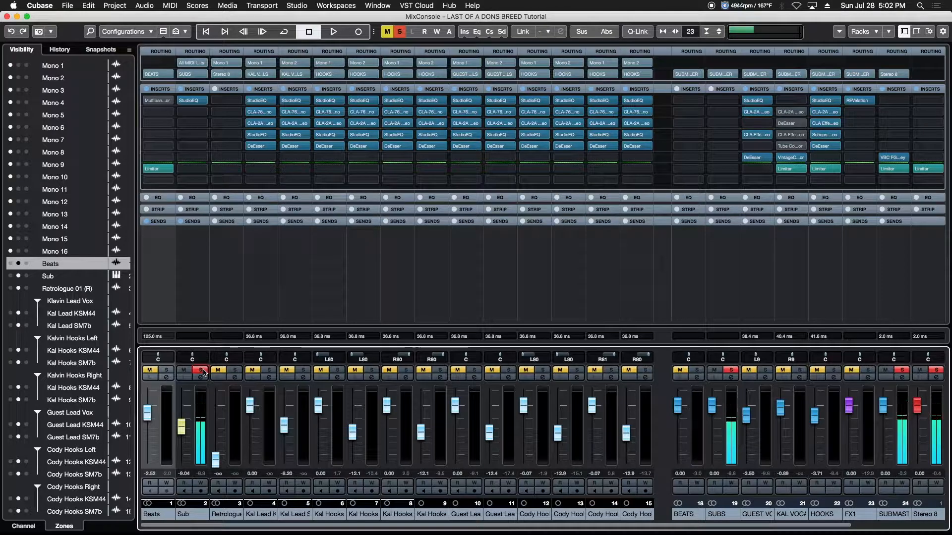
Clear Sub's solo, select the Sub track, then solo Beats alongside Sub
left_click(197, 373)
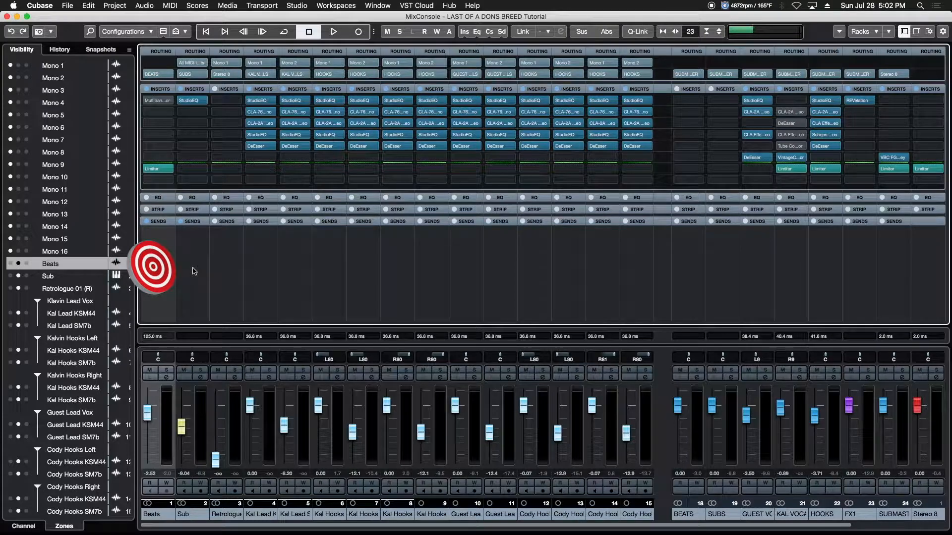
left_click(47, 277)
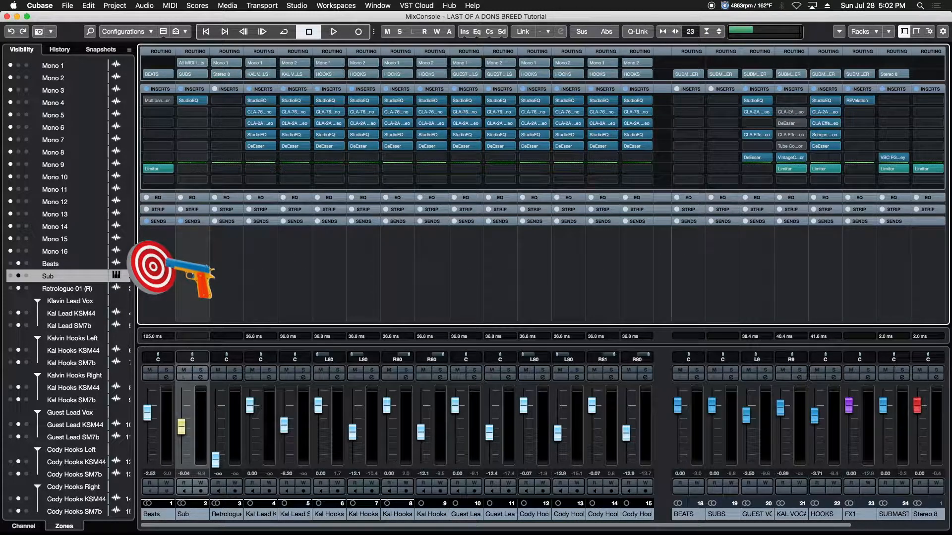
left_click(50, 264)
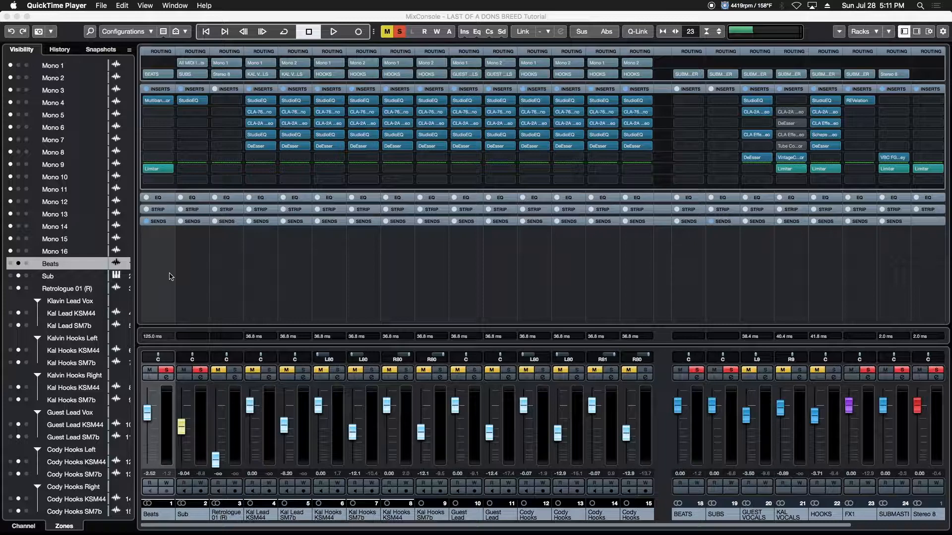
Open Beats' MultibandCompressor with side-chain shown and band 1's SC filter at 25 Hz
double_click(158, 100)
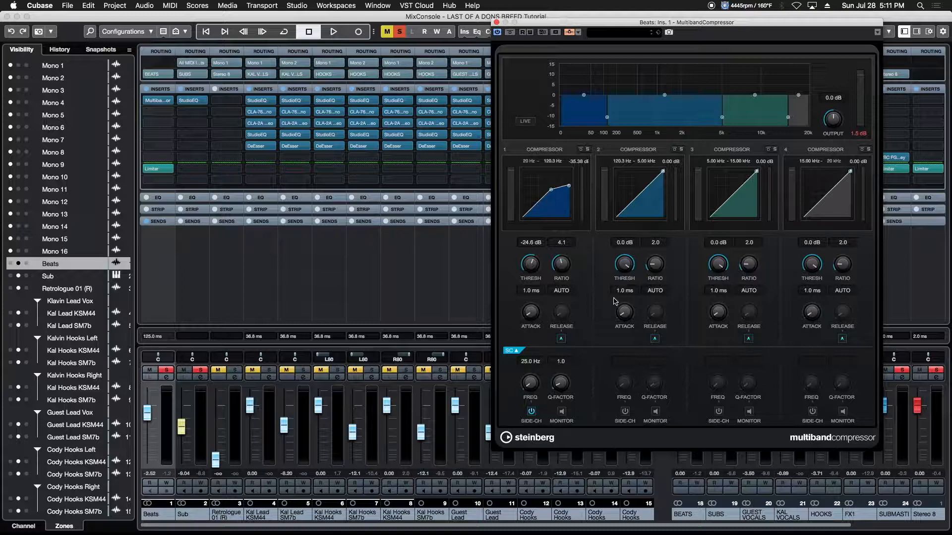
left_click(513, 350)
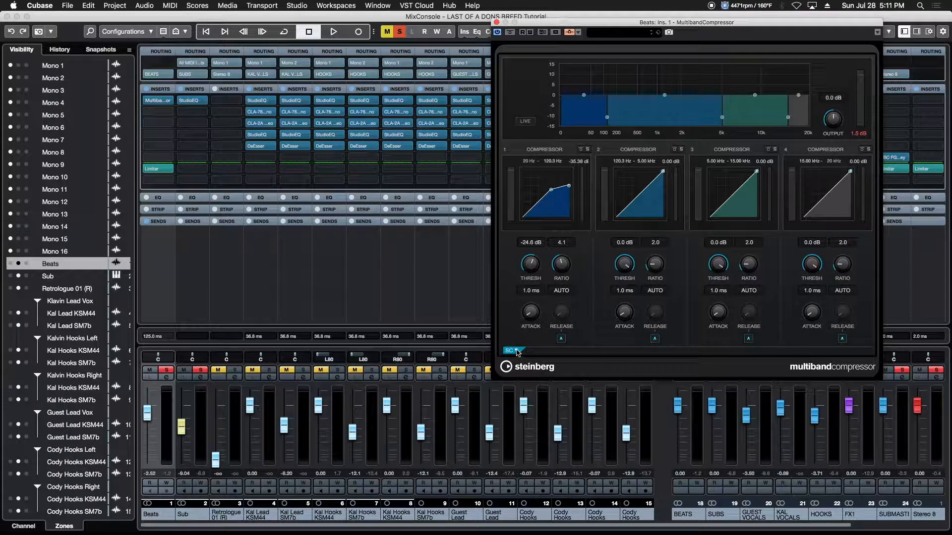
left_click(514, 351)
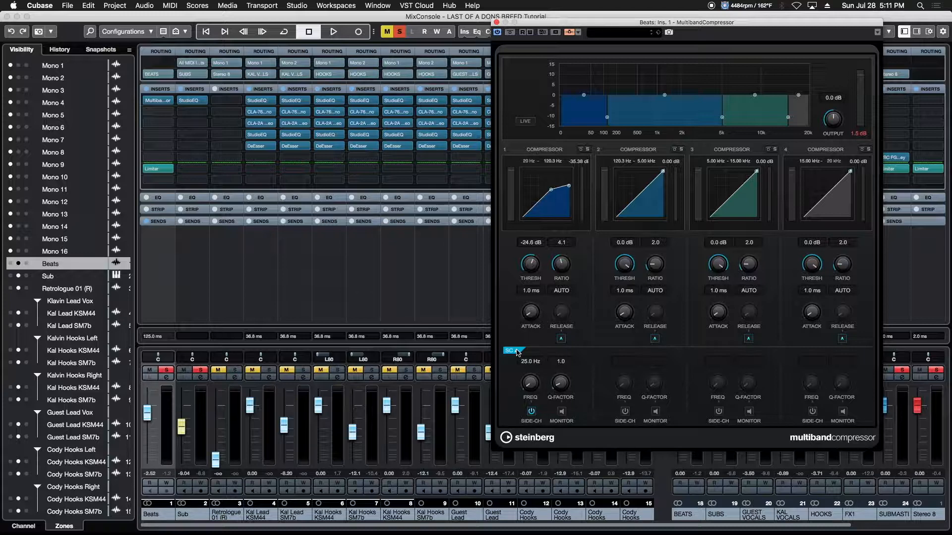
mouse_move(872, 379)
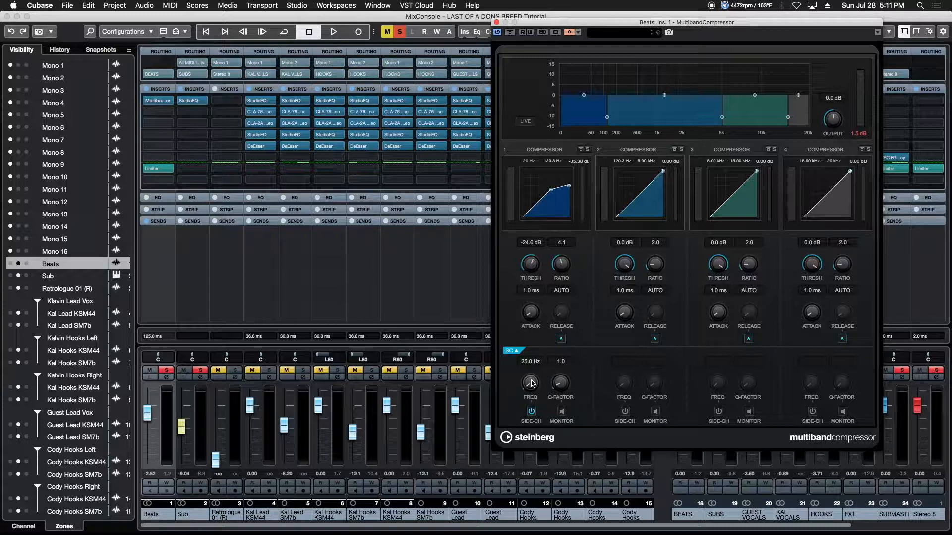
left_click_drag(530, 381, 530, 365)
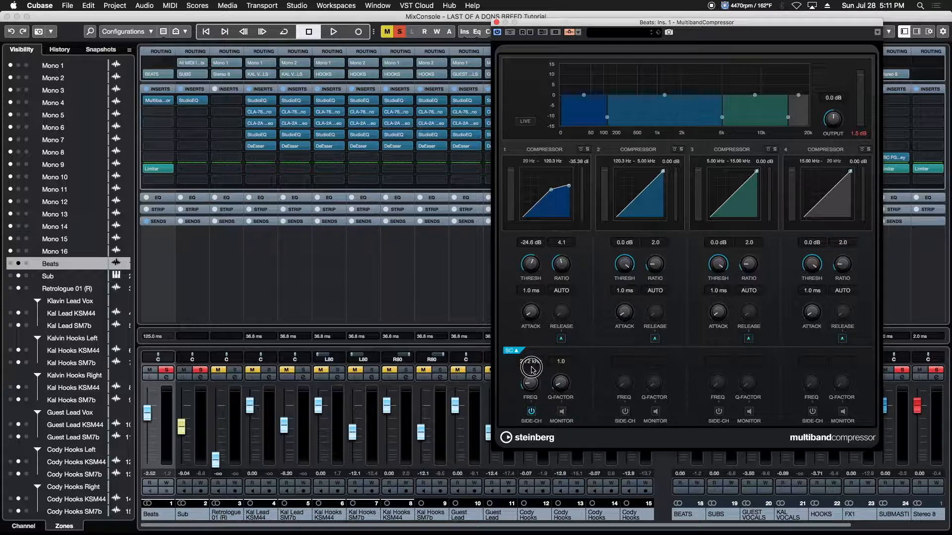
left_click_drag(530, 370, 530, 379)
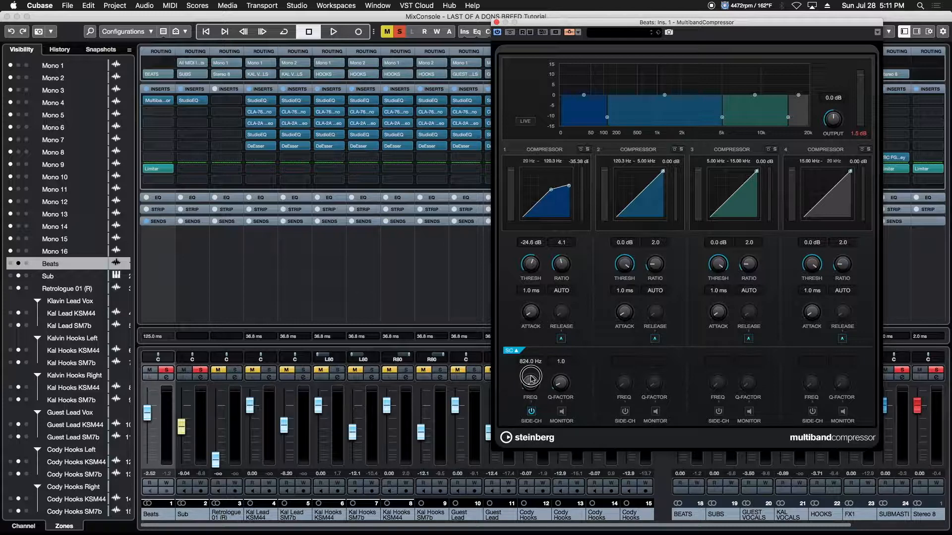
left_click_drag(530, 376, 530, 401)
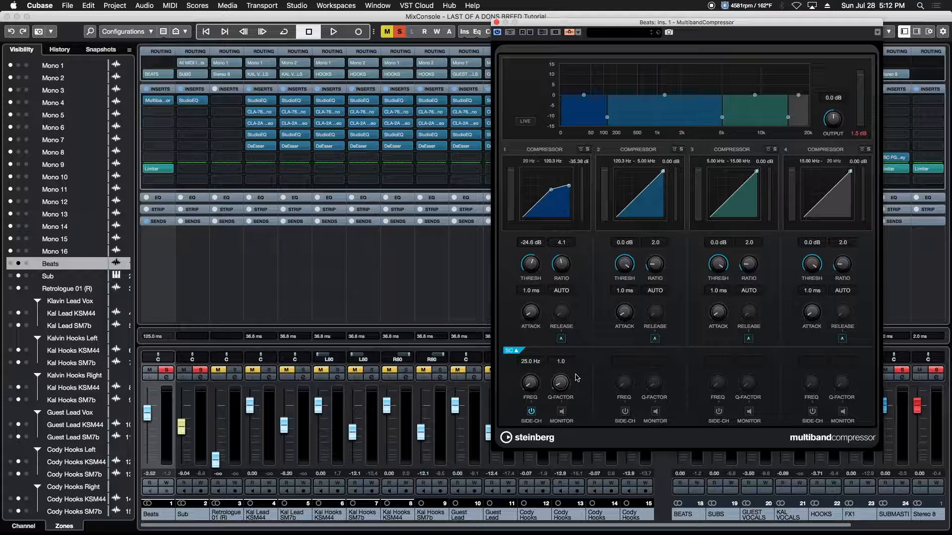
mouse_move(571, 375)
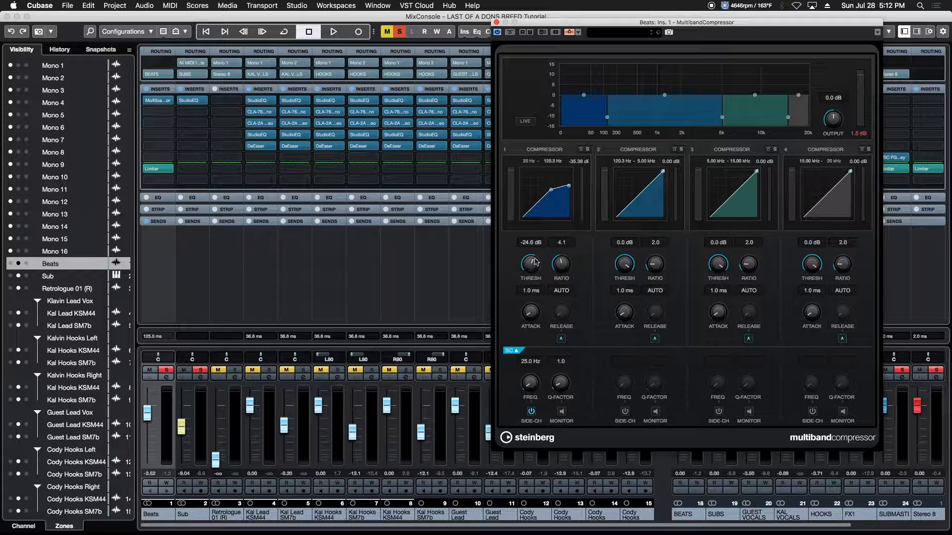
mouse_move(531, 264)
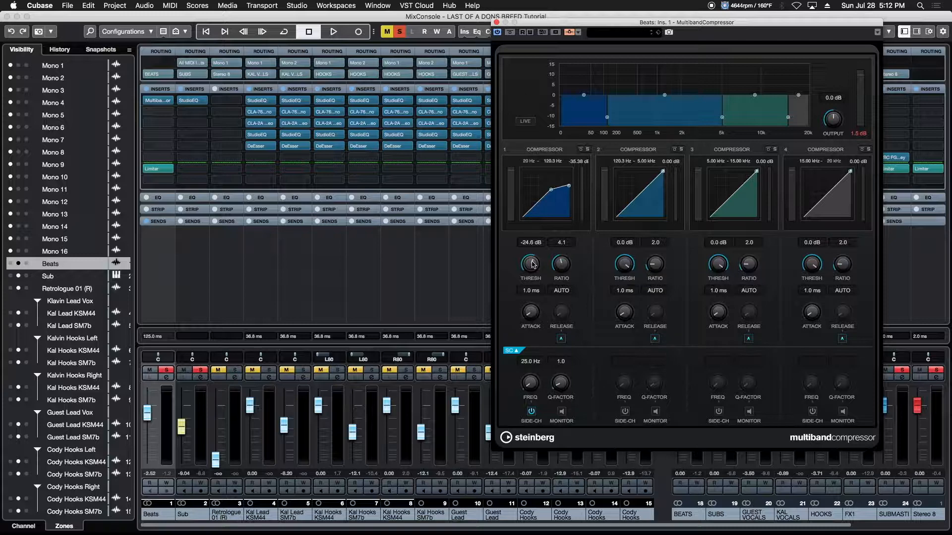
mouse_move(561, 266)
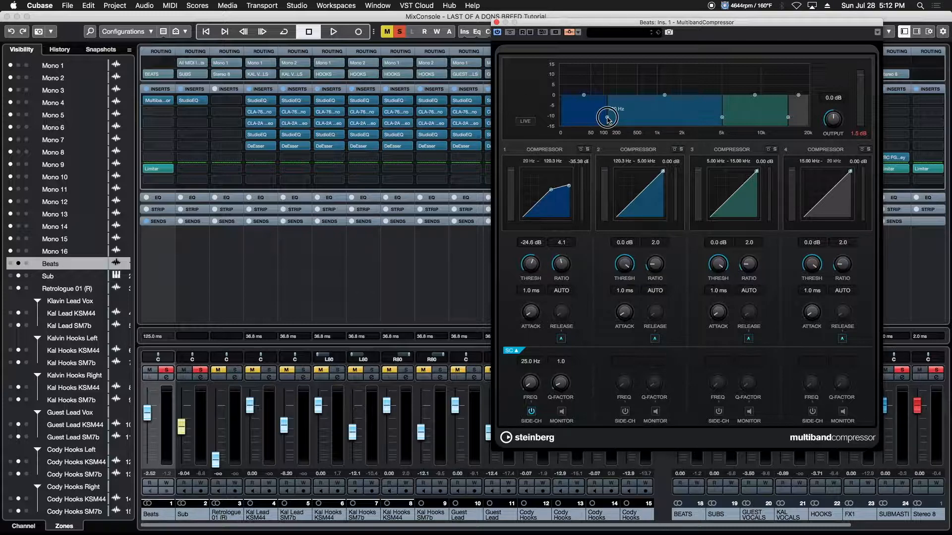
Drag the band 1/band 2 crossover from 120.3 Hz down to 111.0 Hz
left_click_drag(606, 118, 604, 118)
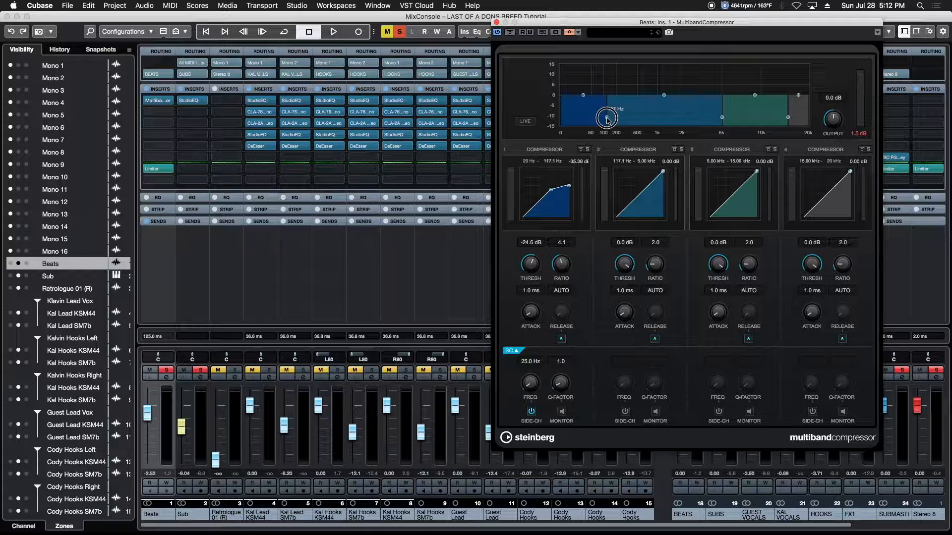
left_click_drag(606, 117, 606, 119)
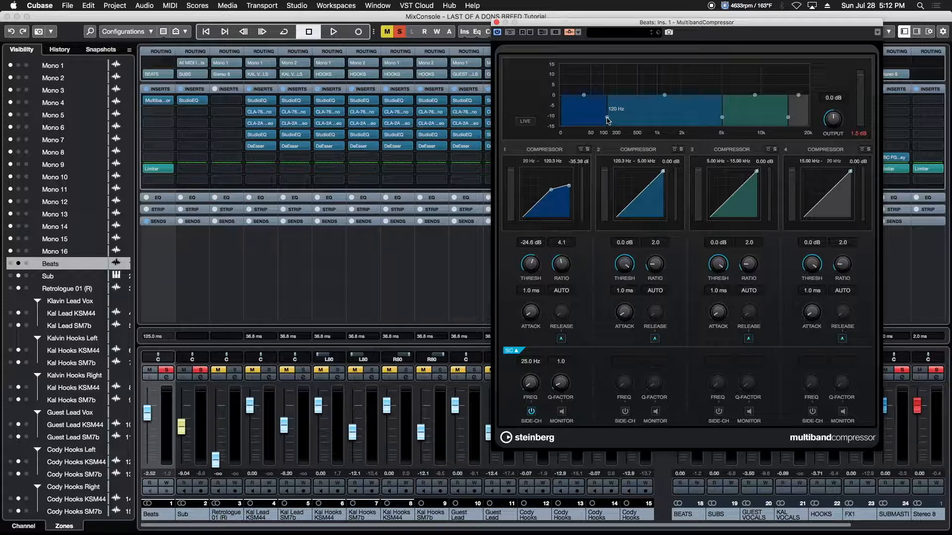
left_click_drag(582, 118, 604, 119)
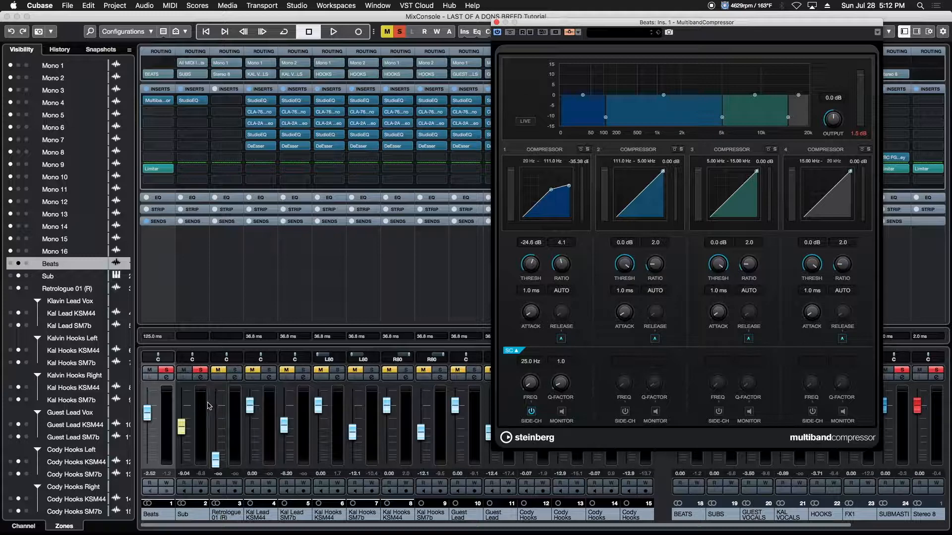
mouse_move(205, 405)
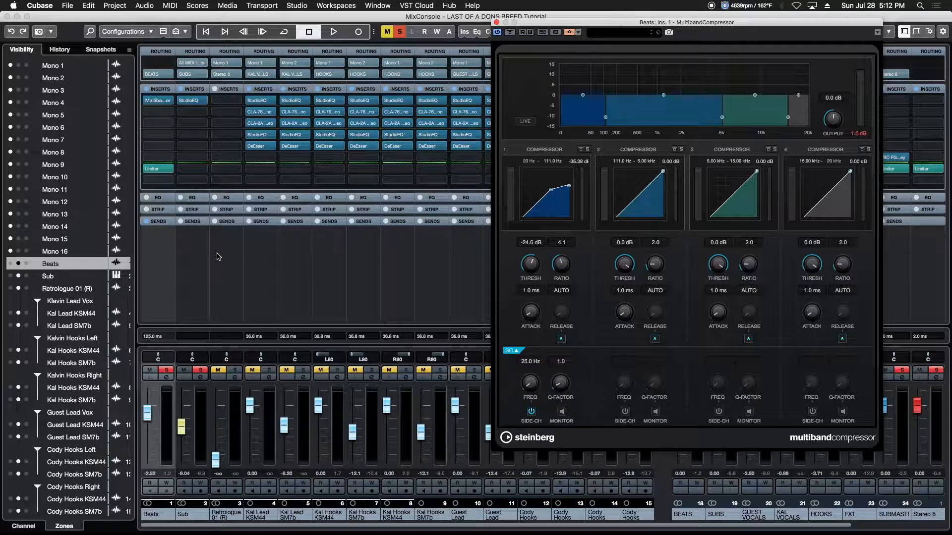
left_click(346, 32)
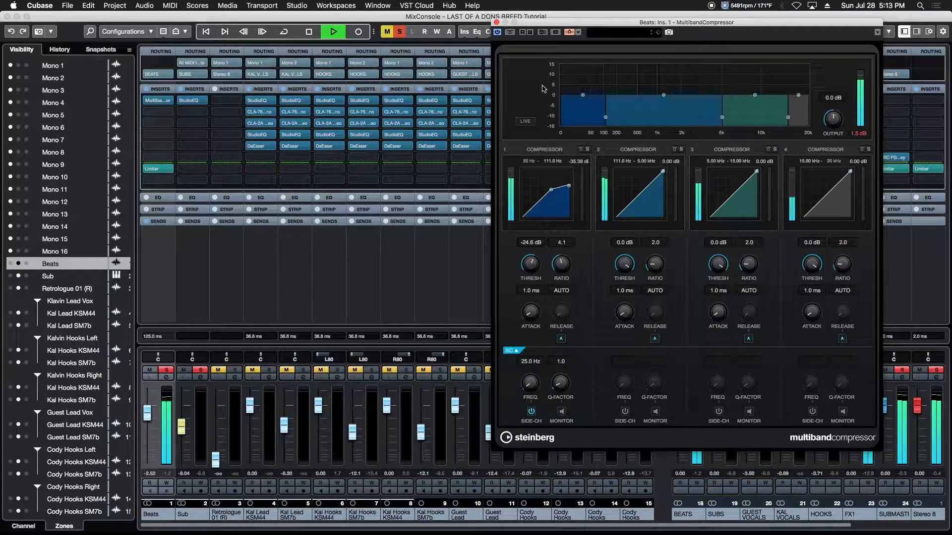
left_click(306, 31)
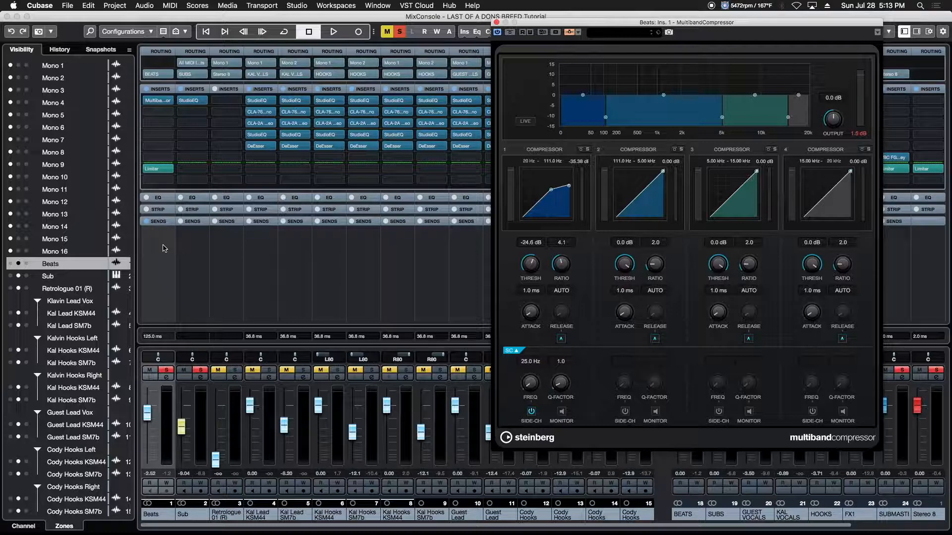
left_click(333, 31)
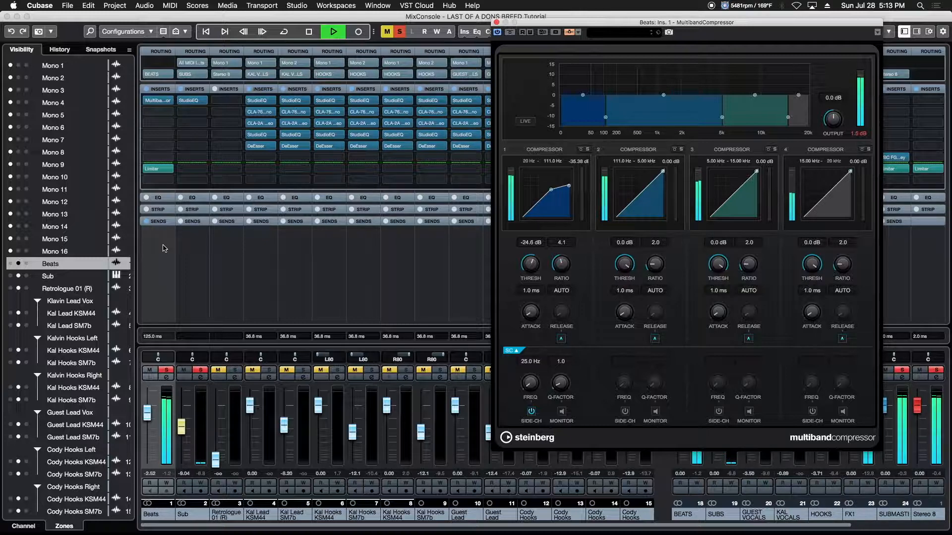
left_click(307, 32)
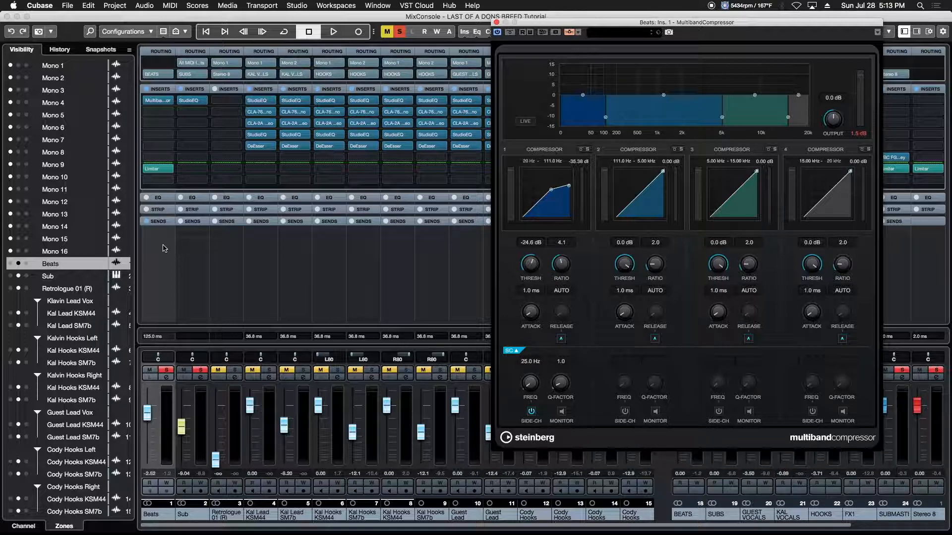
mouse_move(557, 323)
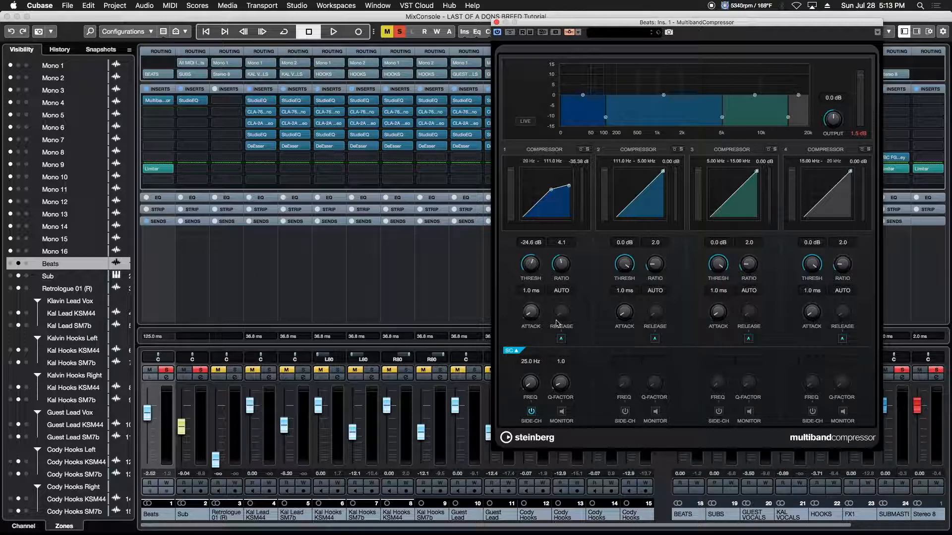